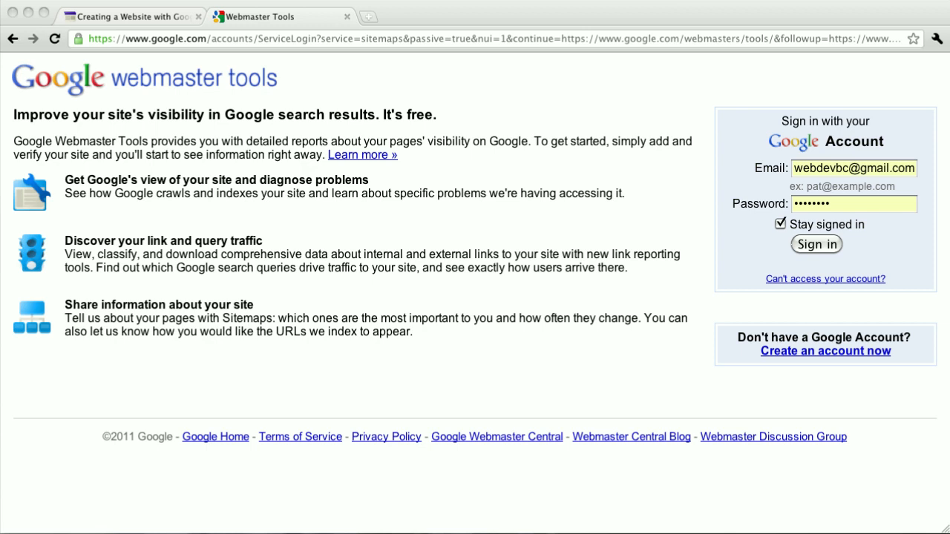
mouse_move(530, 105)
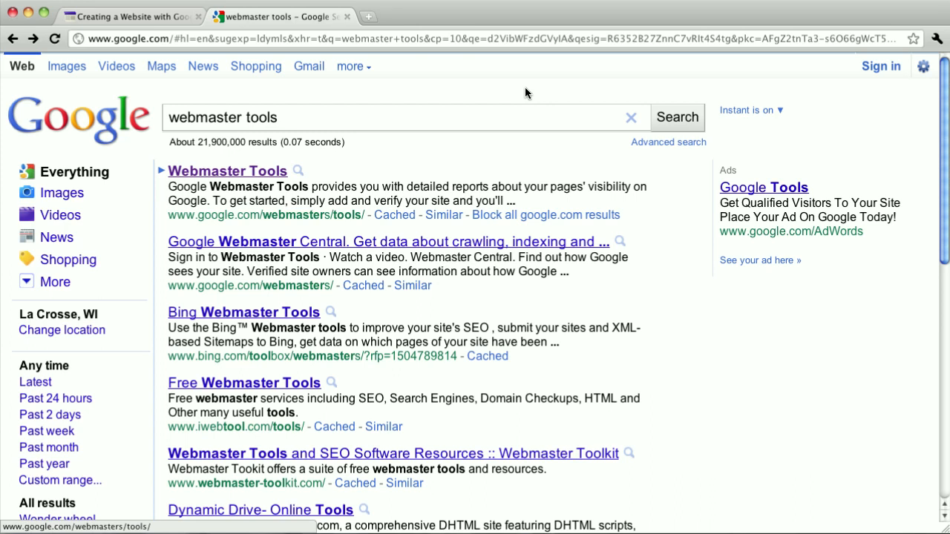
- Open Google Webmaster Tools from the search results and sign in with the saved account
click(227, 171)
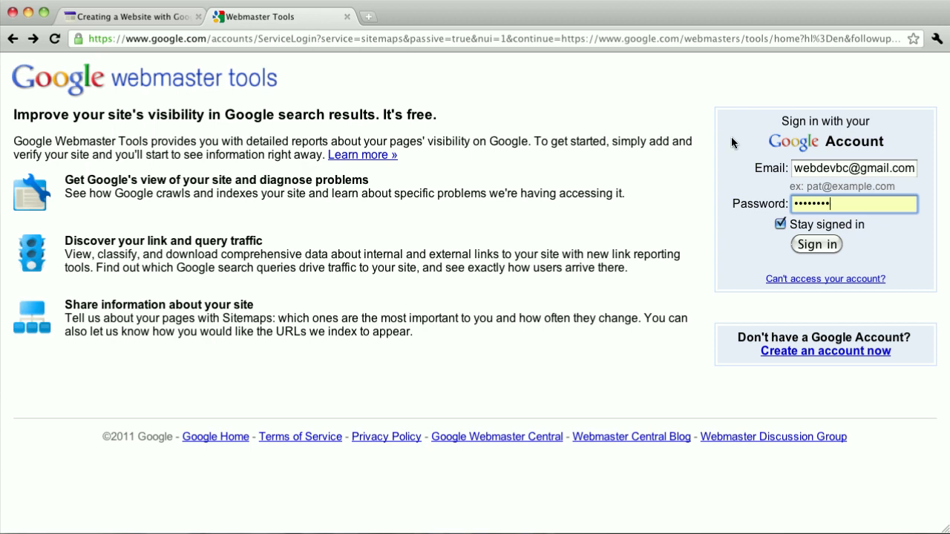
mouse_move(821, 239)
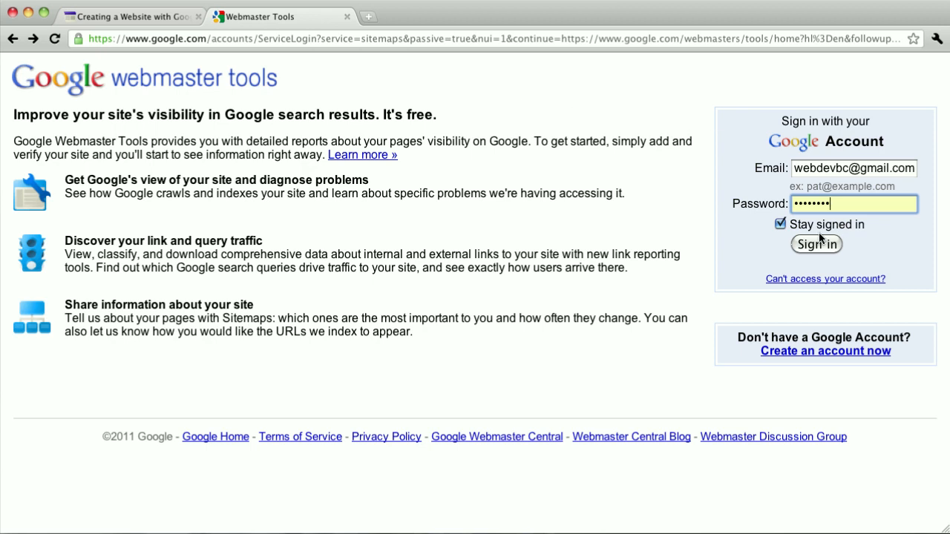
mouse_move(860, 176)
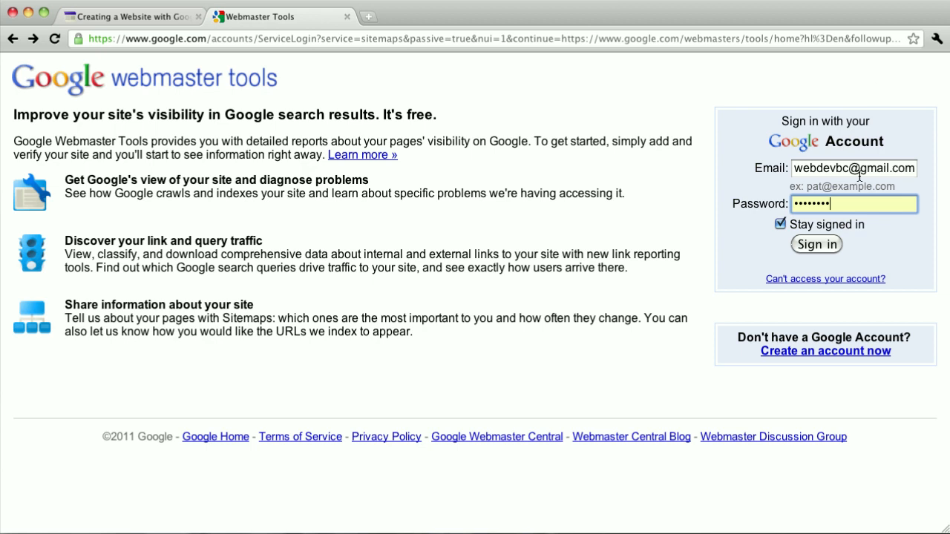
click(815, 244)
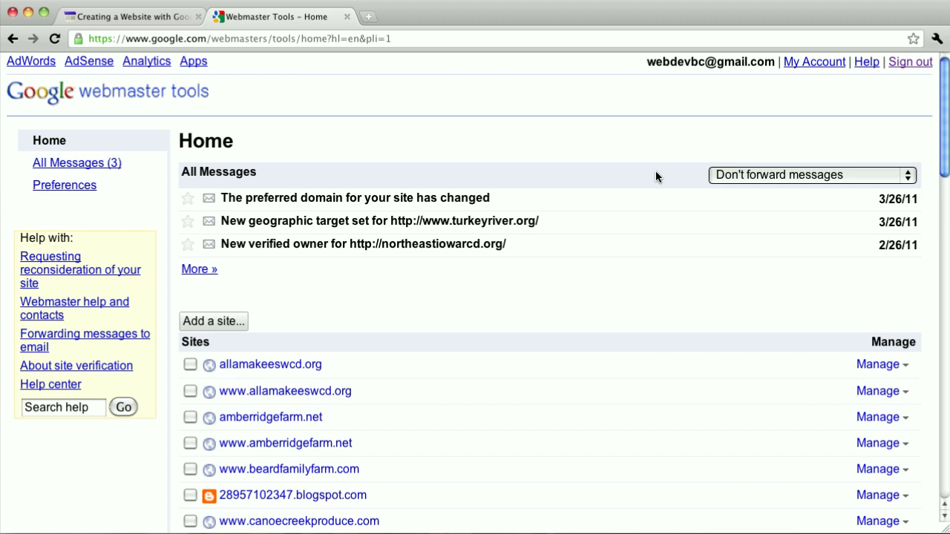
mouse_move(238, 273)
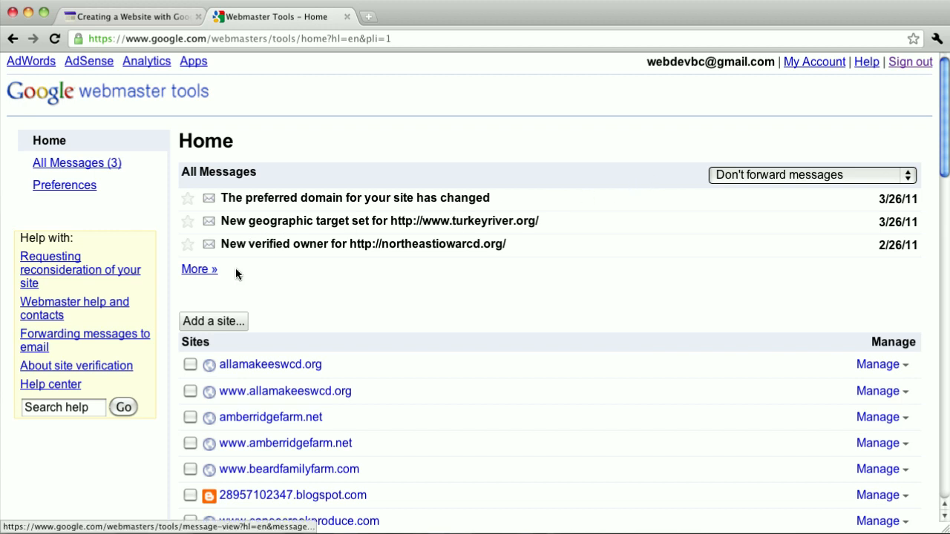
- Start adding a new site and enter iowawebsiteguide.com as its URL
click(213, 321)
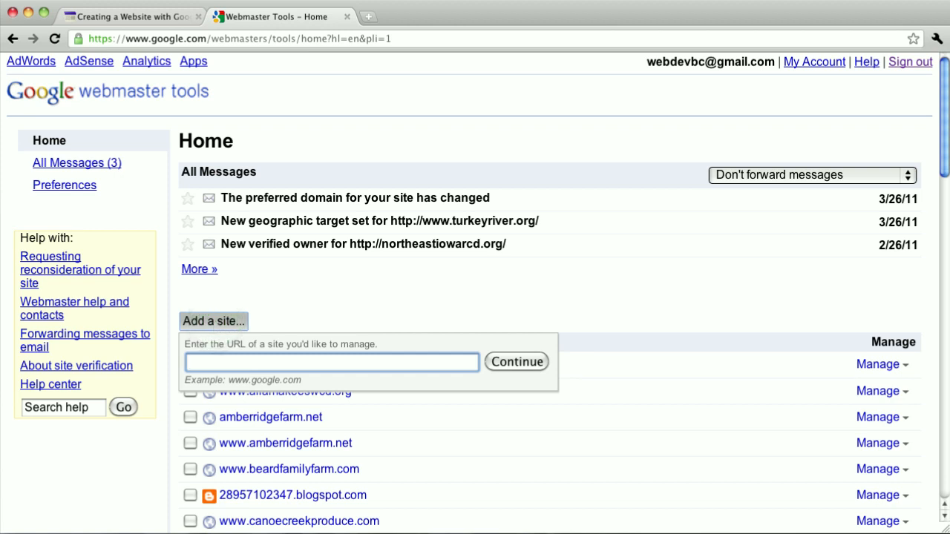
text(iowawebsiteguide.com)
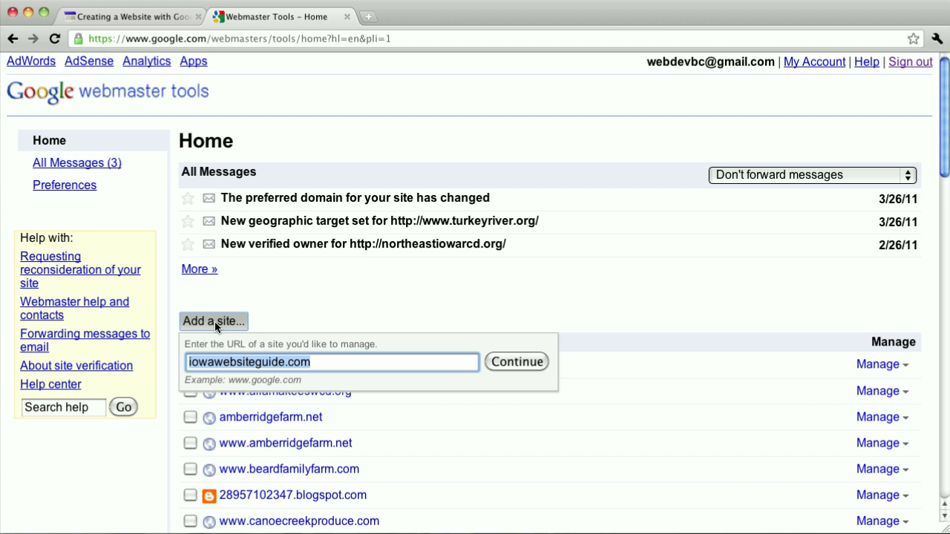
click(516, 363)
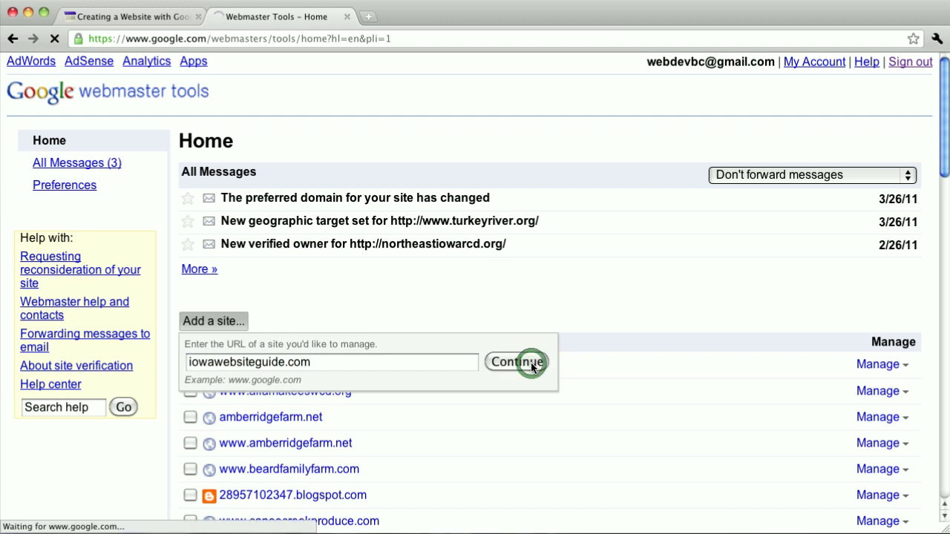
- Add iowawebsiteguide.com, choose home-page meta tag verification, copy the tag, and switch to Google Sites
click(516, 362)
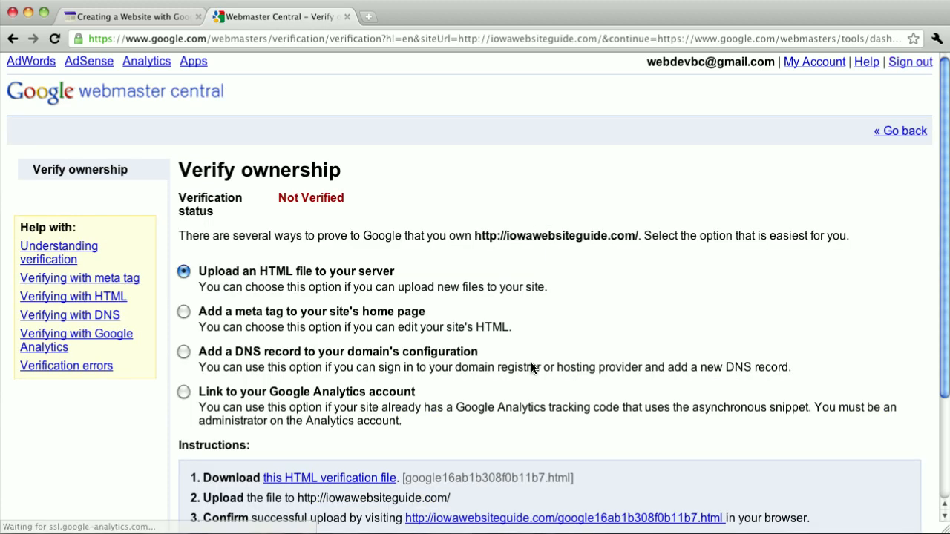
mouse_move(478, 250)
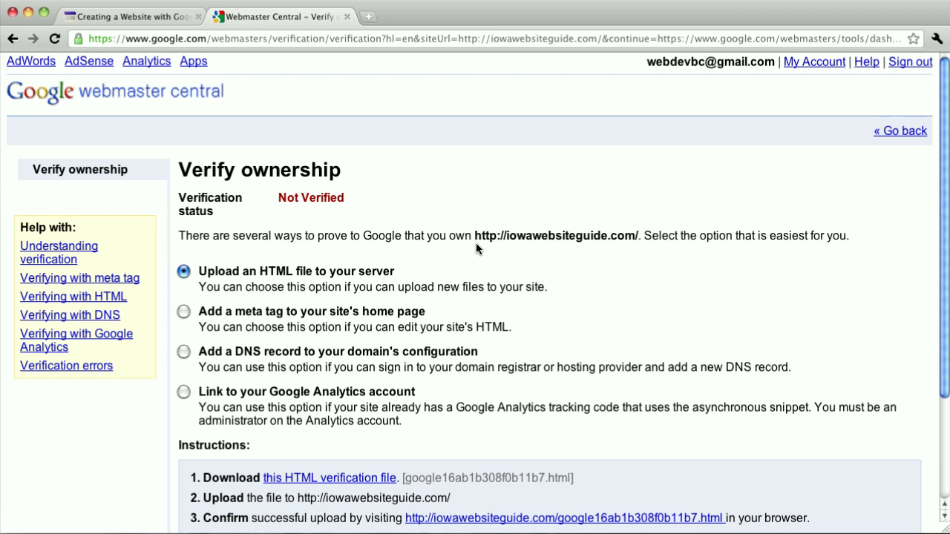
mouse_move(249, 280)
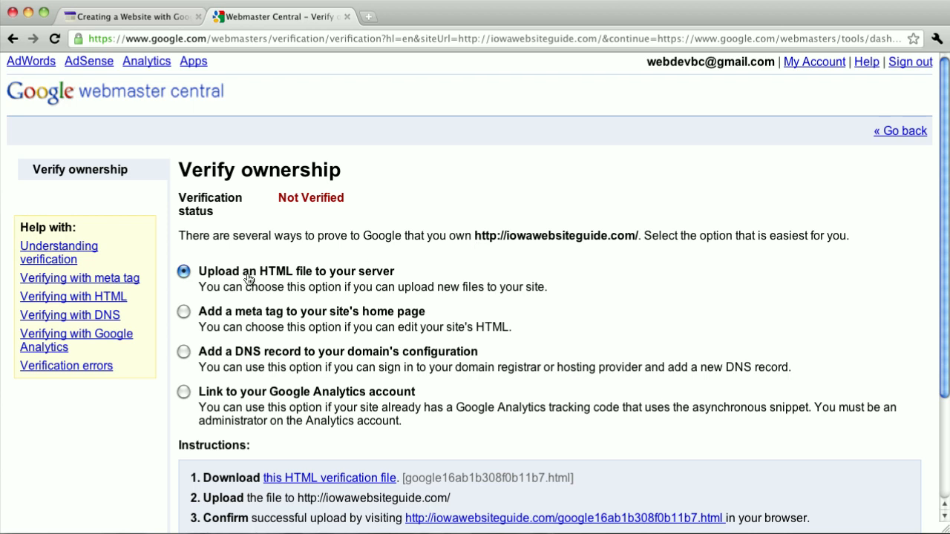
click(183, 311)
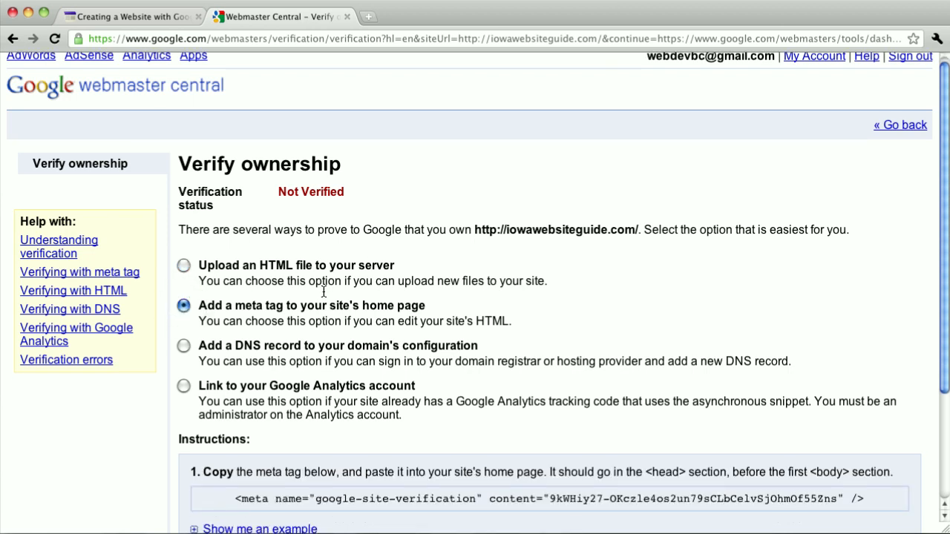
scroll(down, 3)
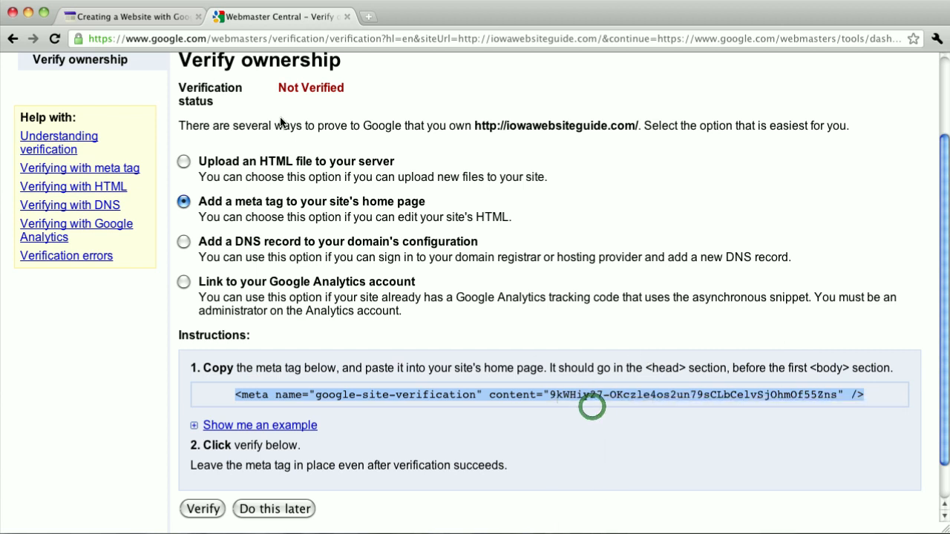
click(130, 17)
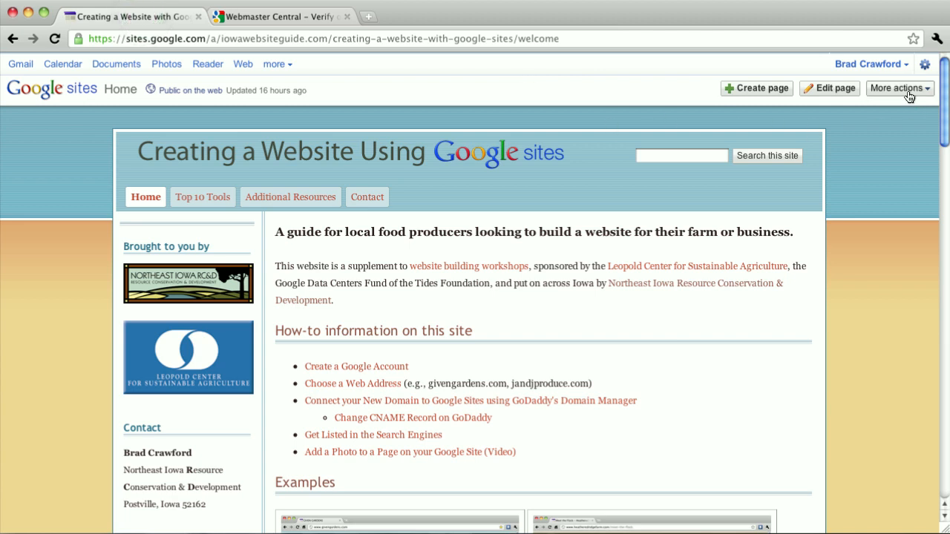
- Paste the meta tag into the Google Sites verification setting, save, and return to Webmaster Tools
click(899, 88)
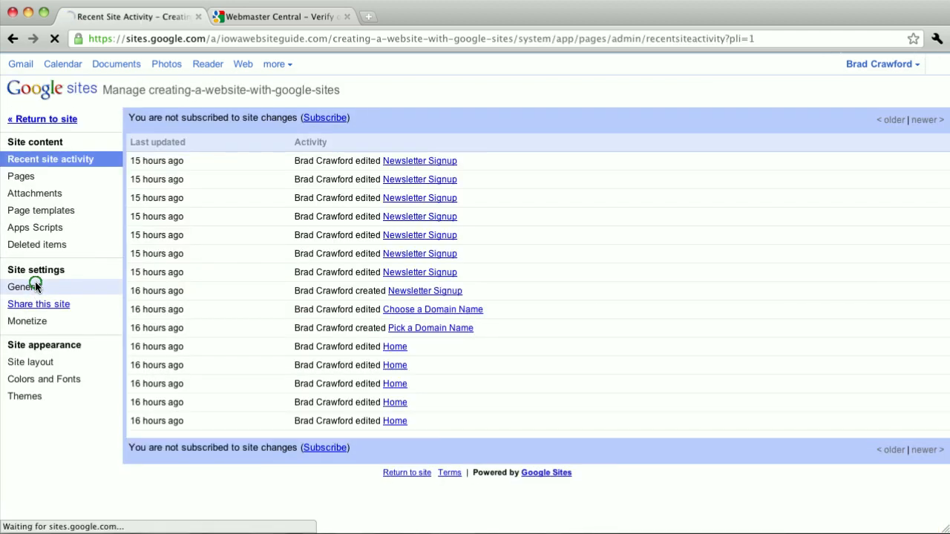
click(23, 286)
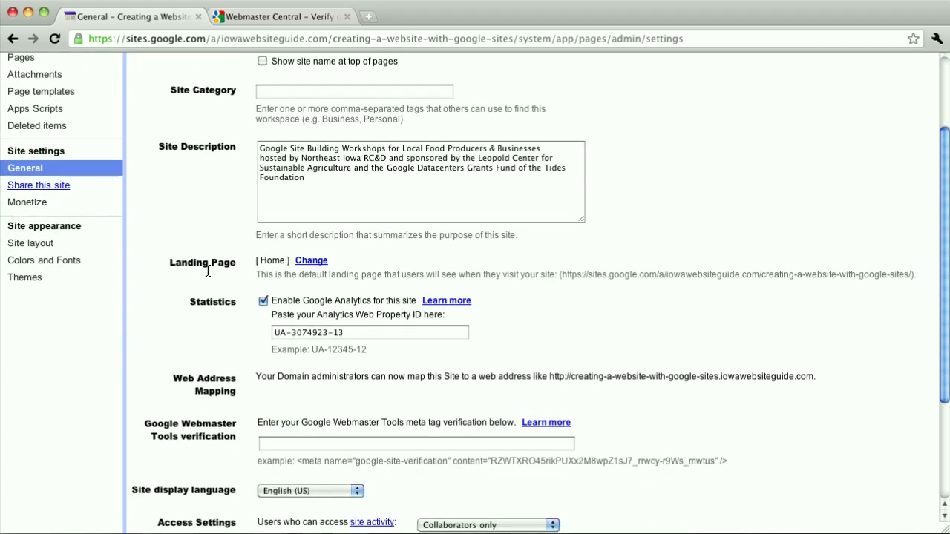
mouse_move(334, 445)
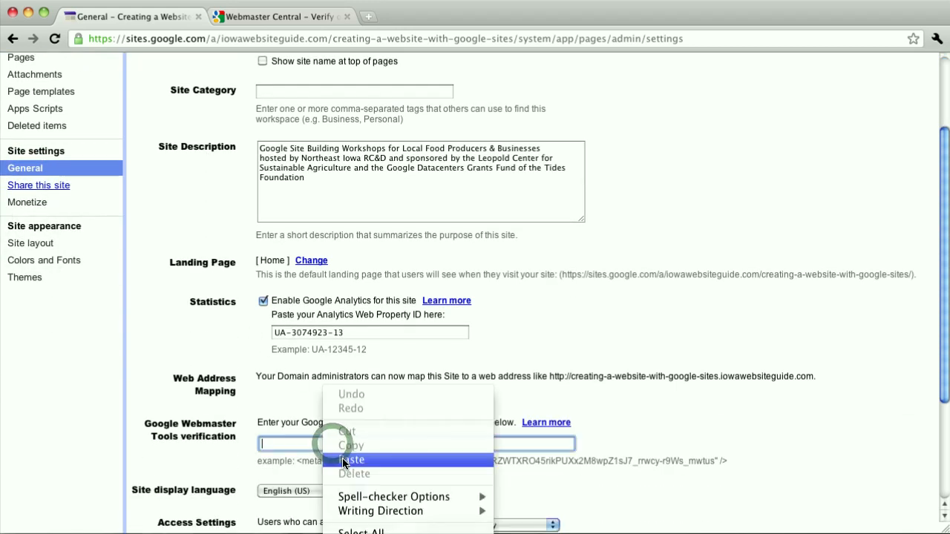
click(353, 460)
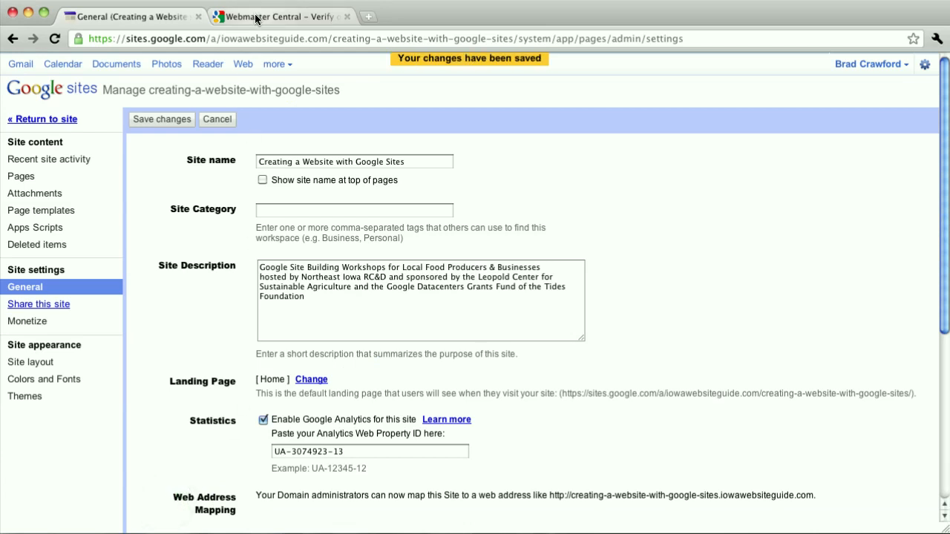
click(280, 16)
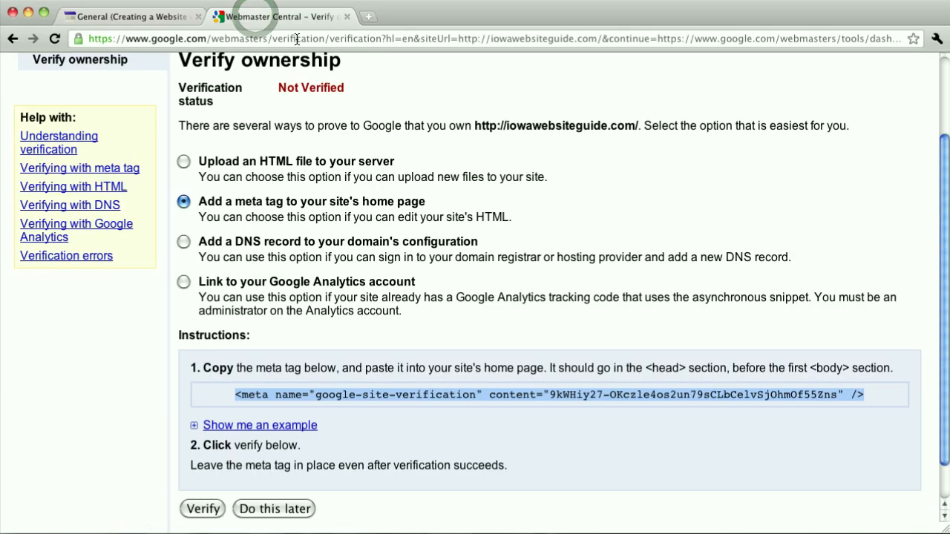
- Verify iowawebsiteguide.com, then go back to the Home list of all sites
click(202, 508)
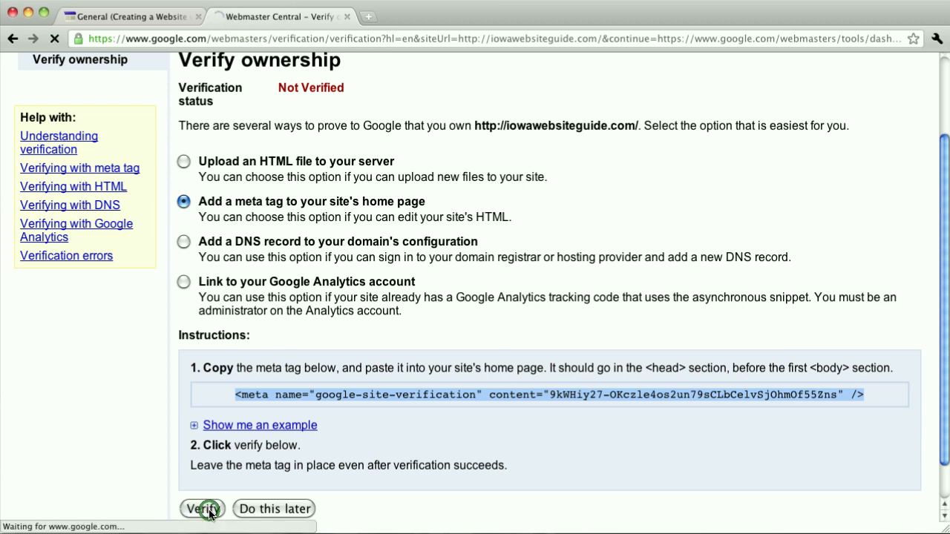
click(202, 508)
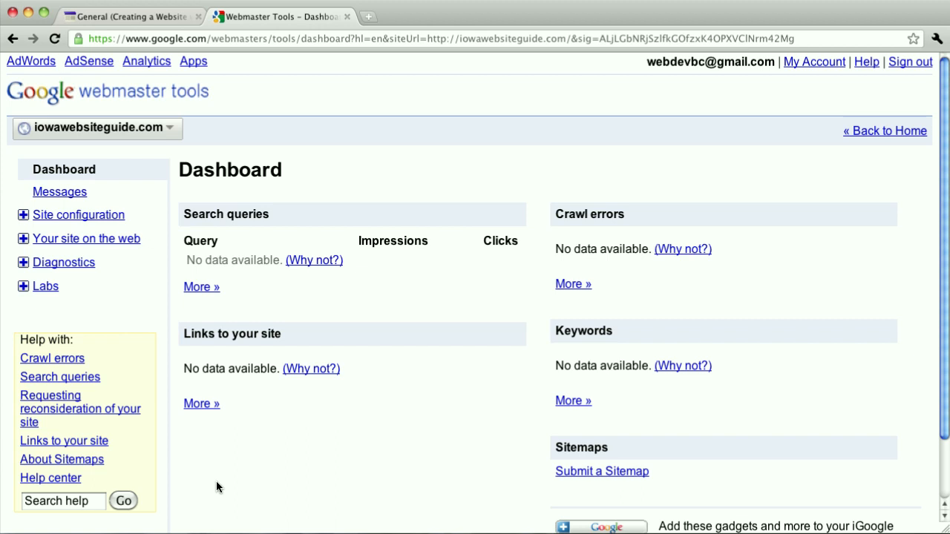
mouse_move(330, 223)
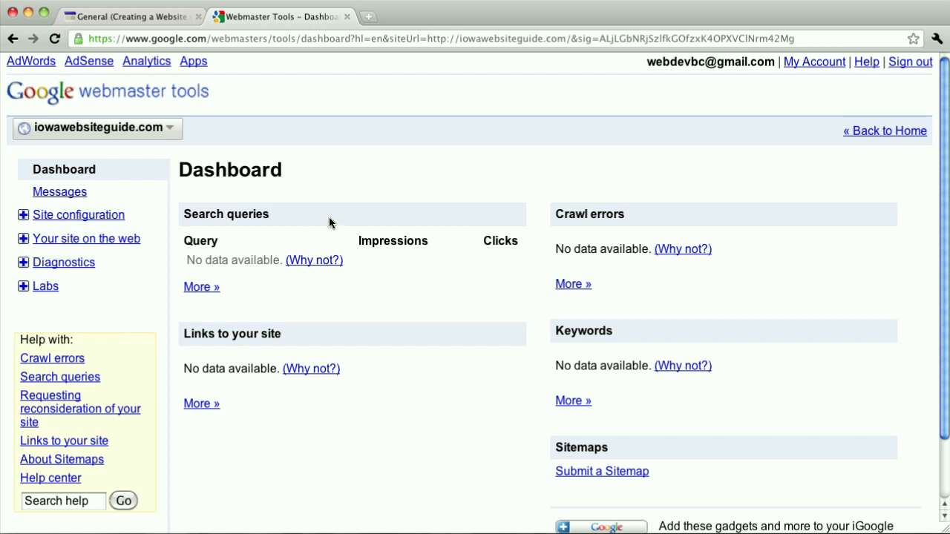
mouse_move(887, 135)
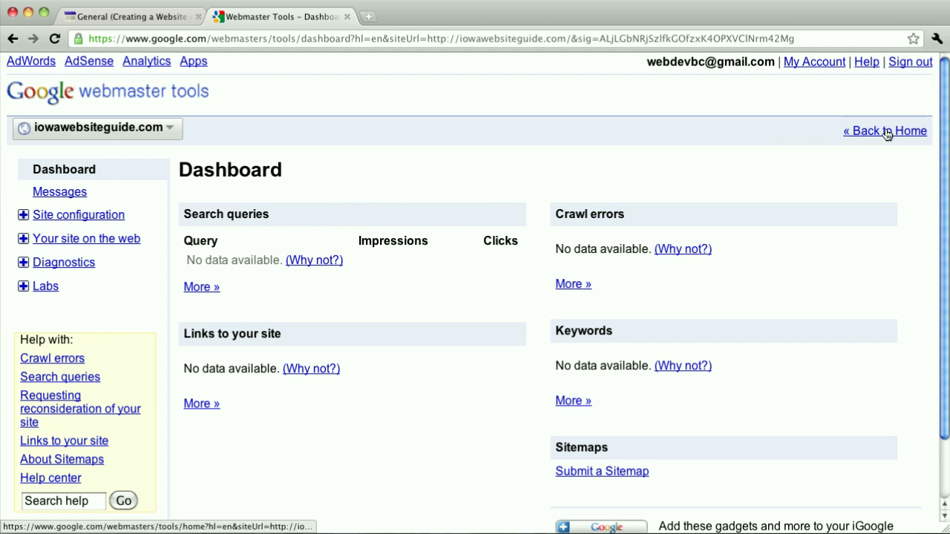
click(885, 131)
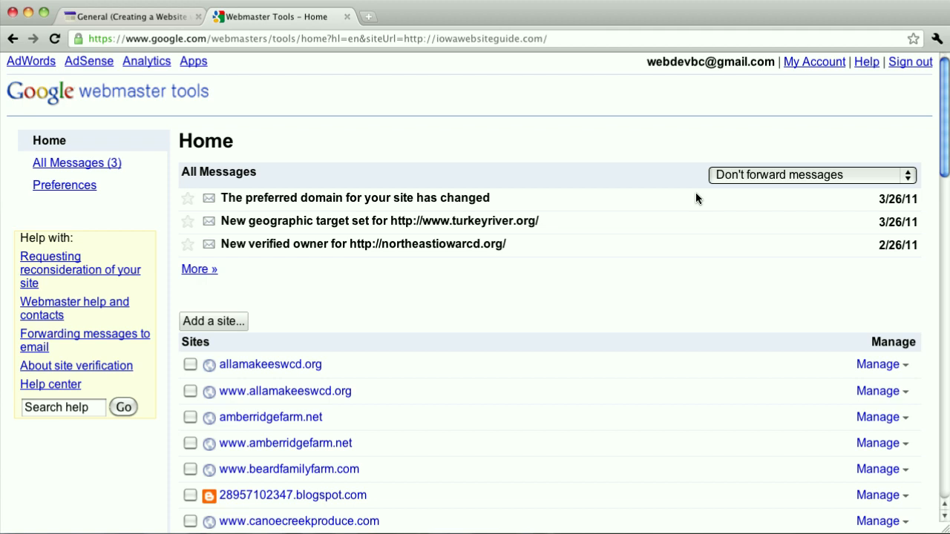
click(213, 321)
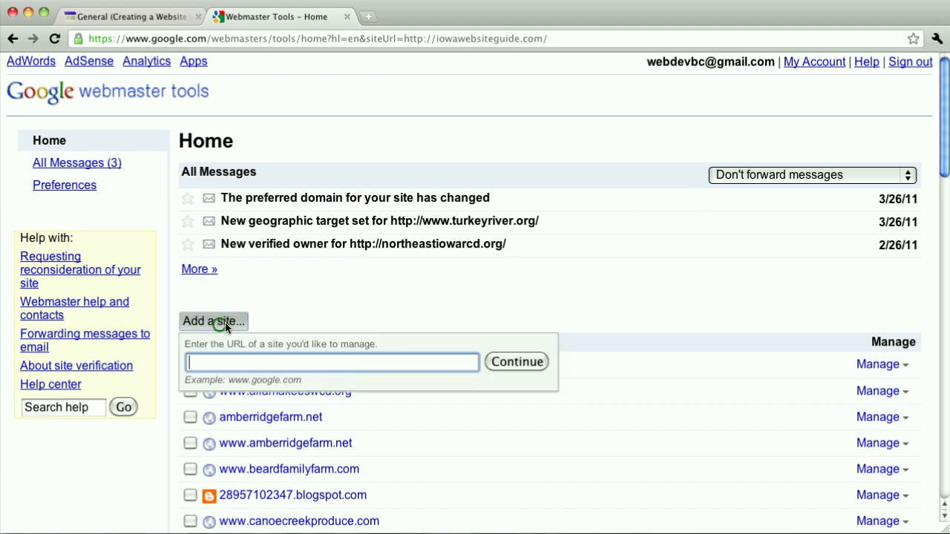
text(www.iowa)
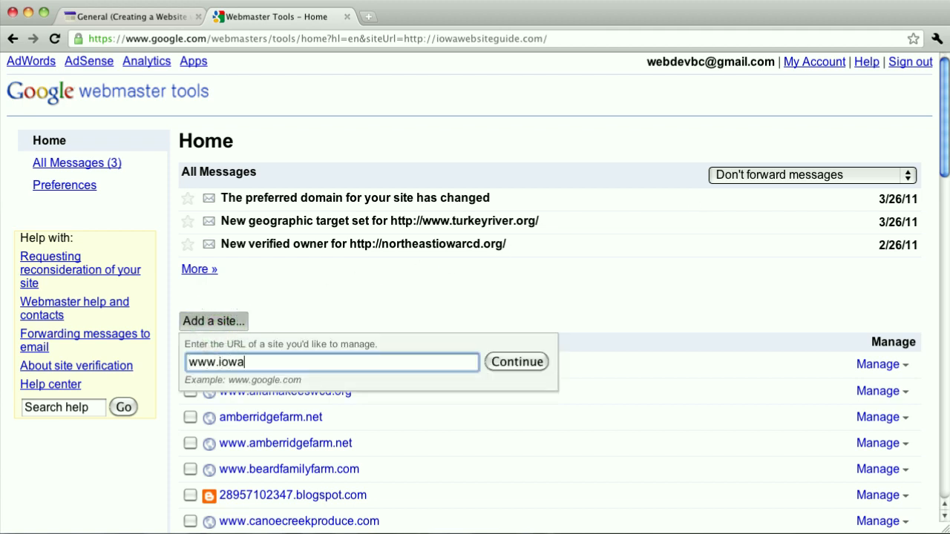
text(websiteguide.)
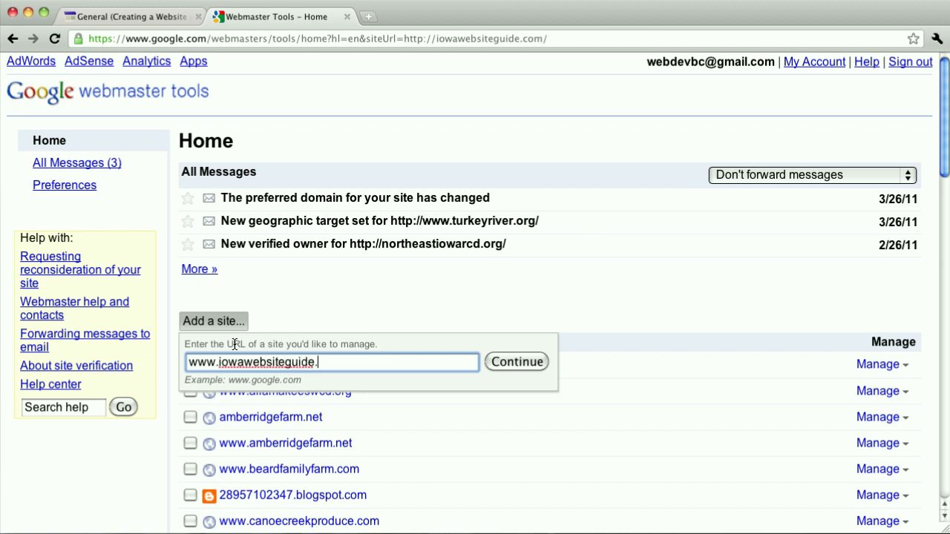
text(com)
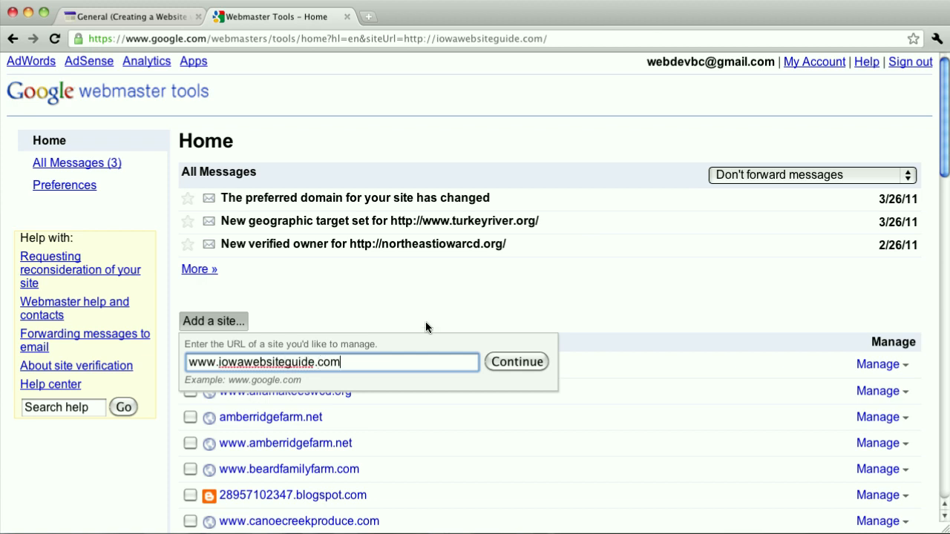
click(516, 362)
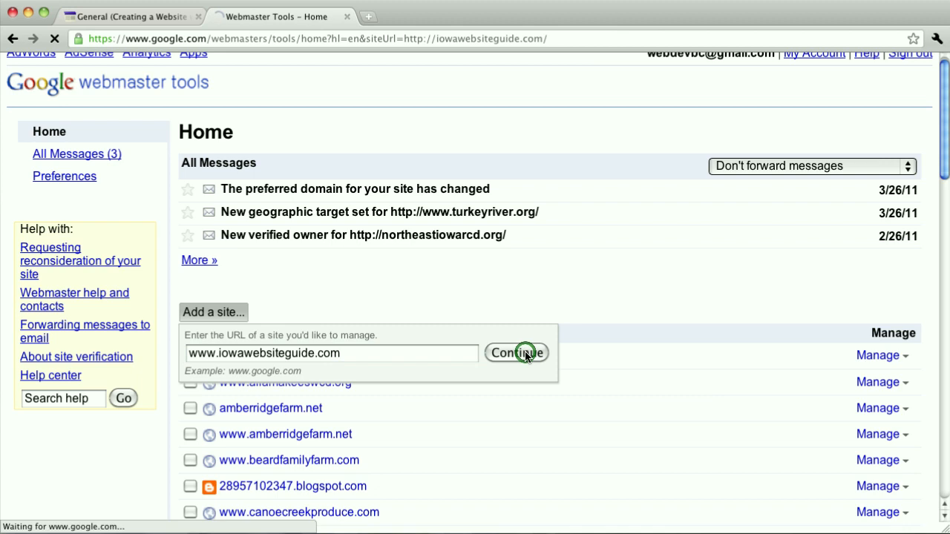
click(517, 352)
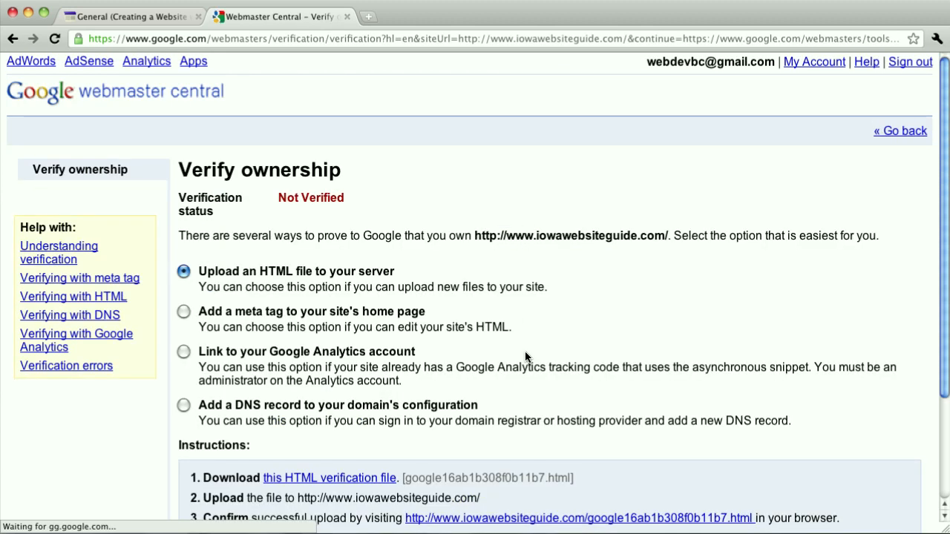
click(183, 311)
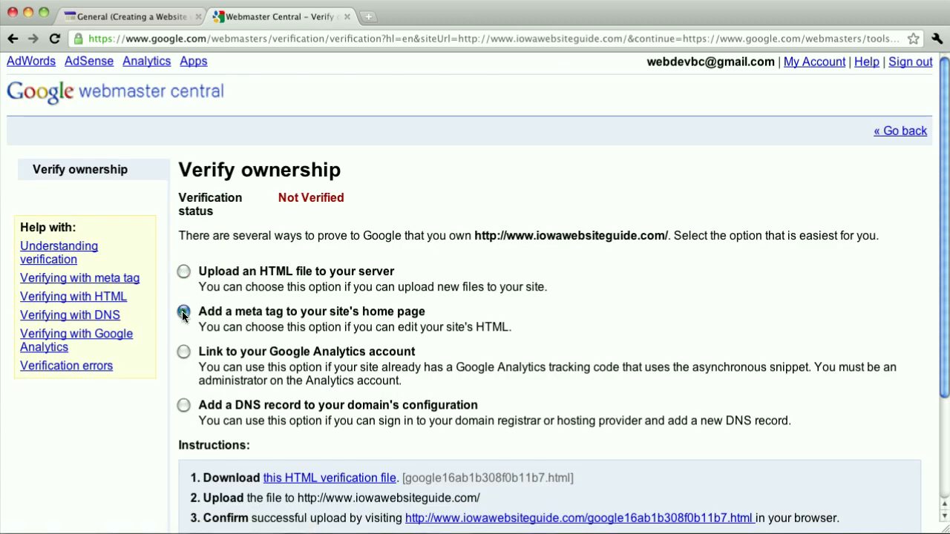
click(183, 311)
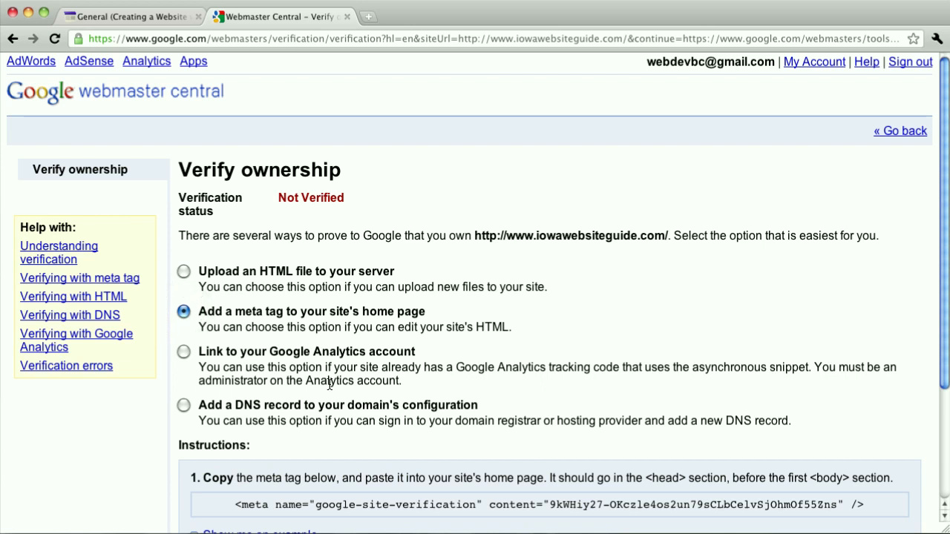
mouse_move(319, 398)
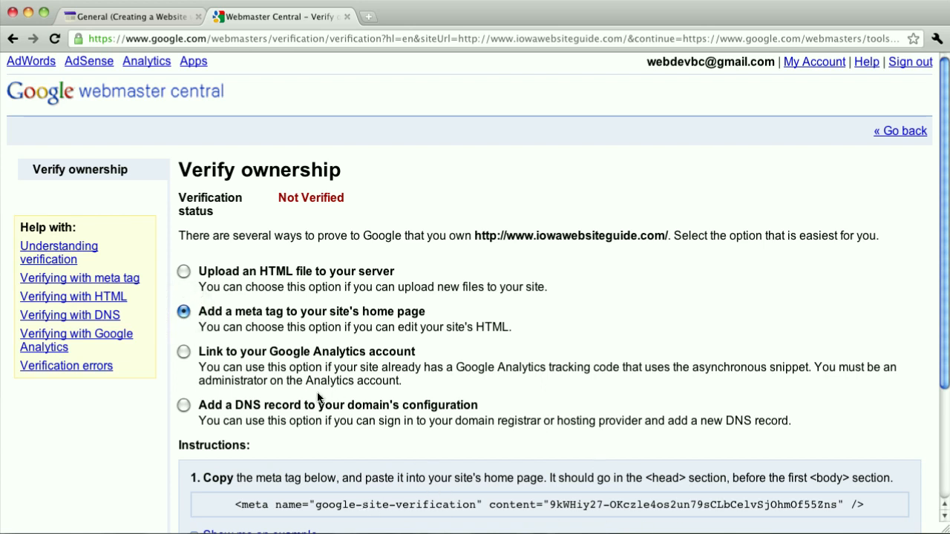
scroll(down, 3)
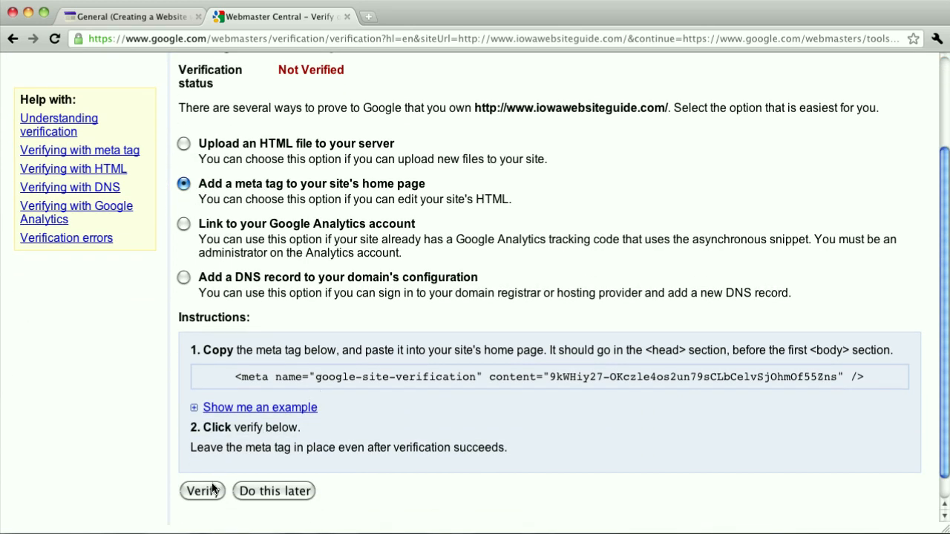
click(202, 490)
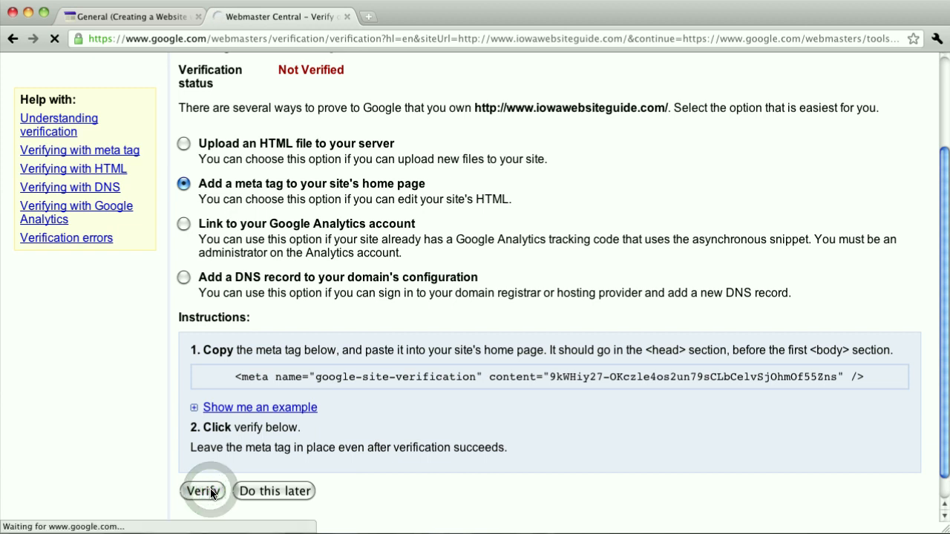
click(202, 491)
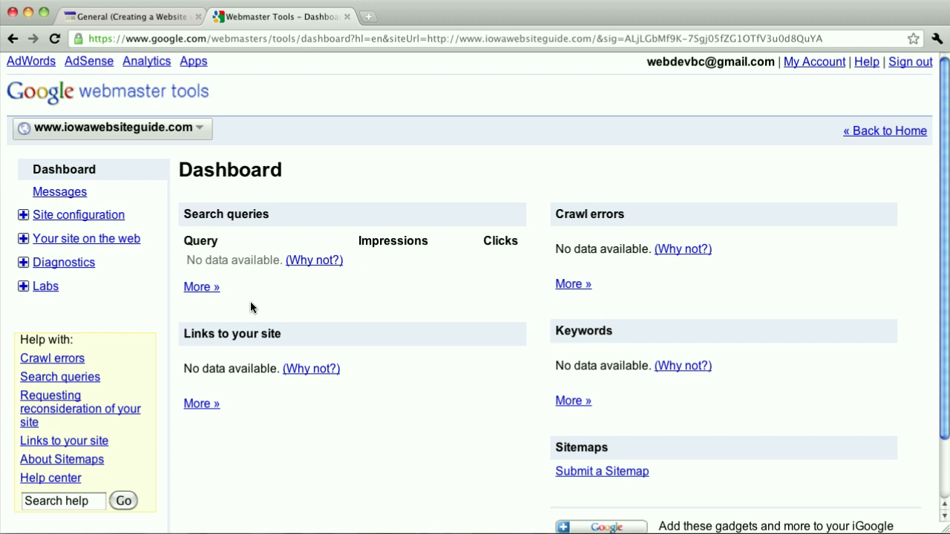
mouse_move(239, 245)
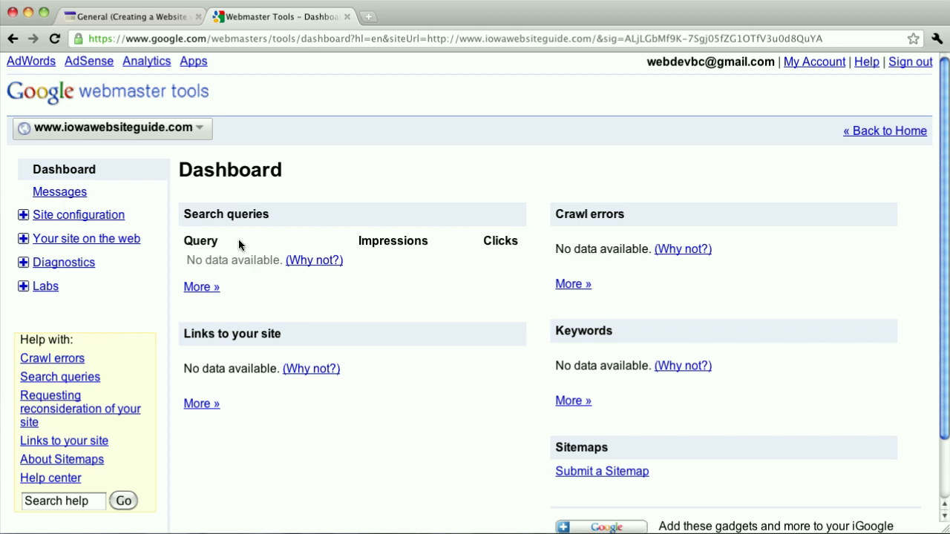
mouse_move(191, 231)
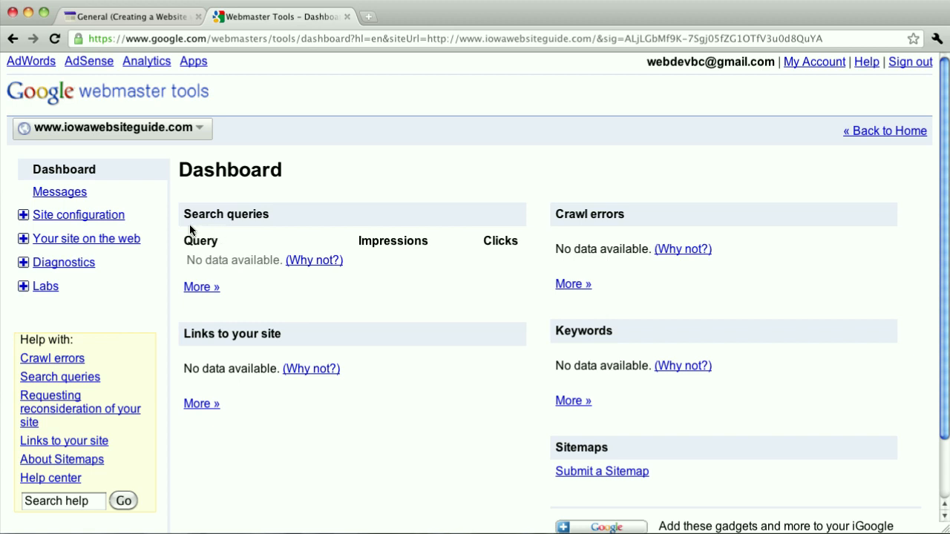
click(78, 214)
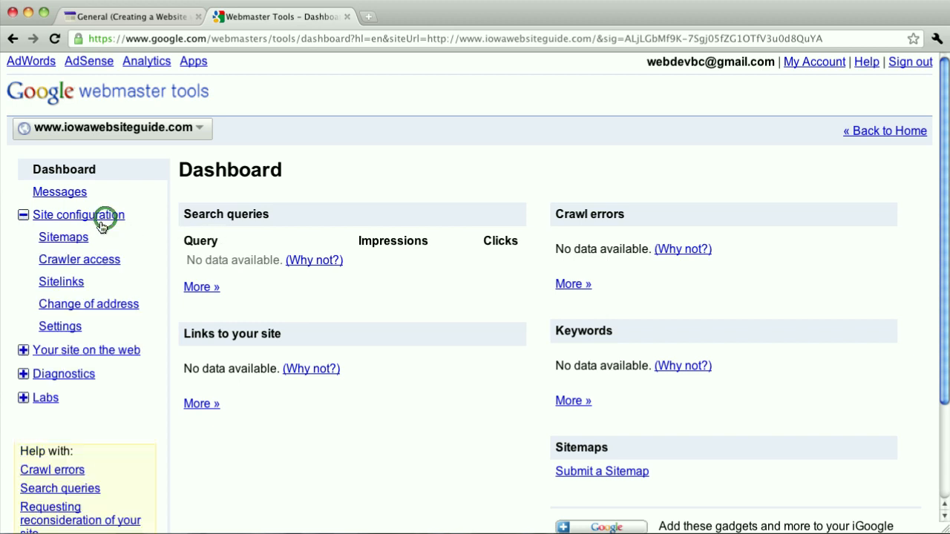
click(60, 326)
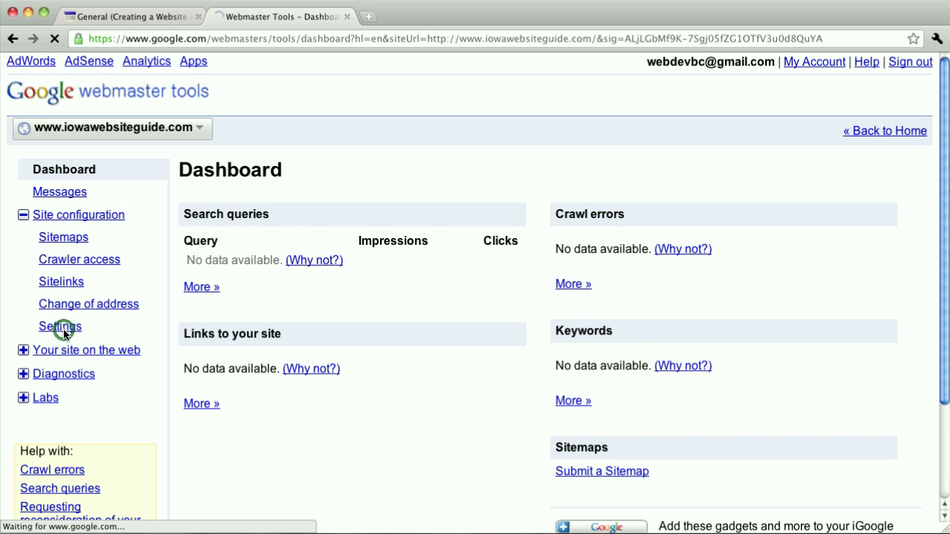
click(59, 327)
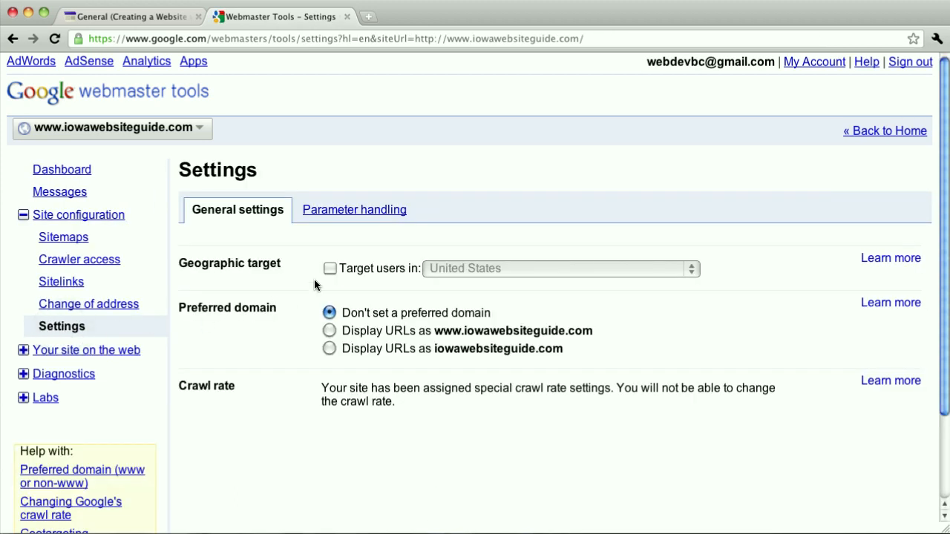
click(330, 268)
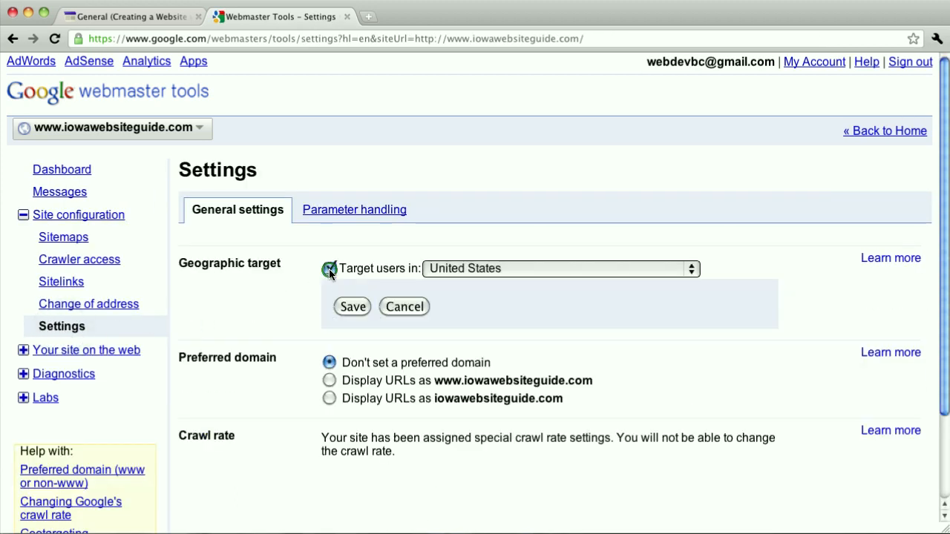
click(352, 306)
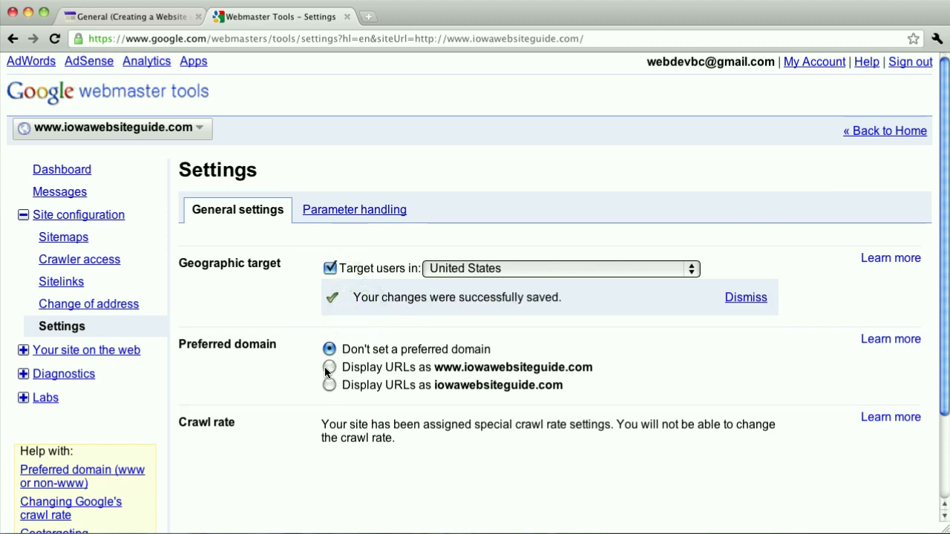
click(329, 367)
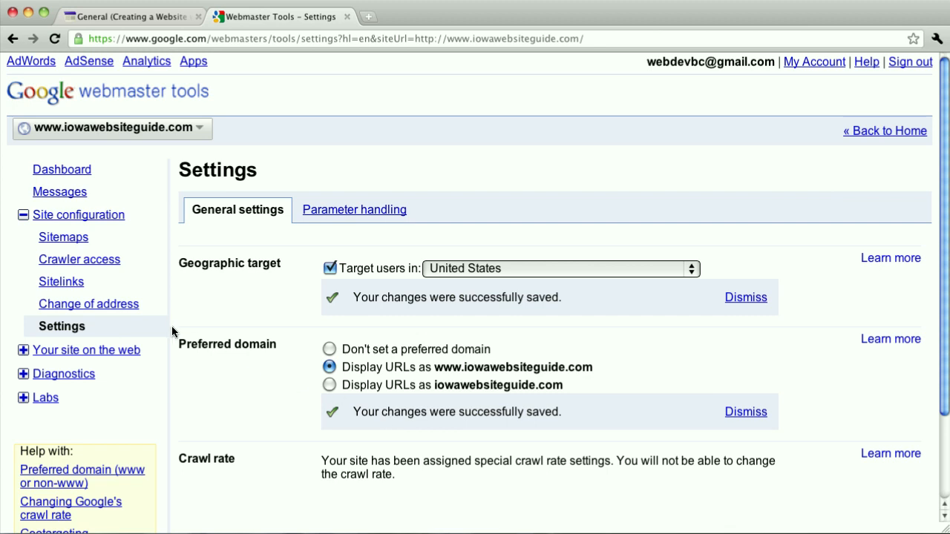
mouse_move(63, 237)
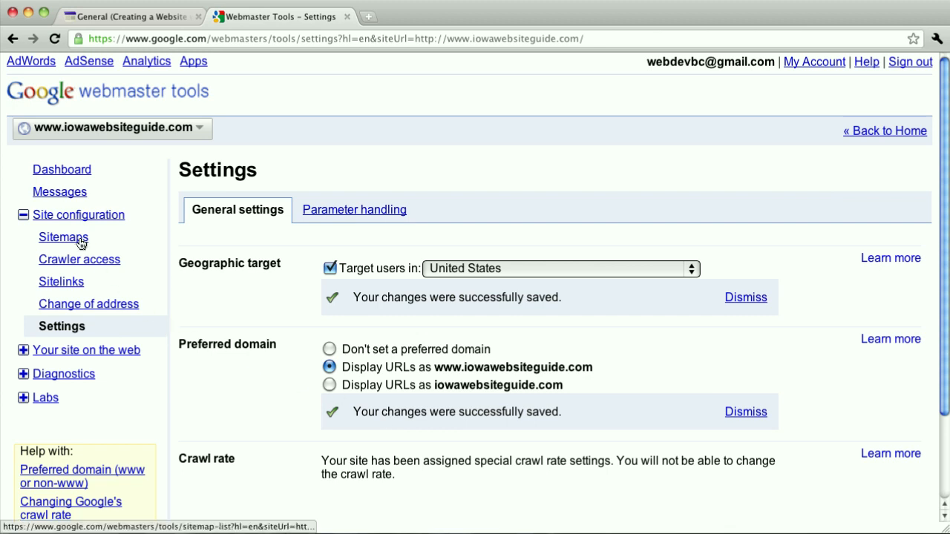
click(63, 237)
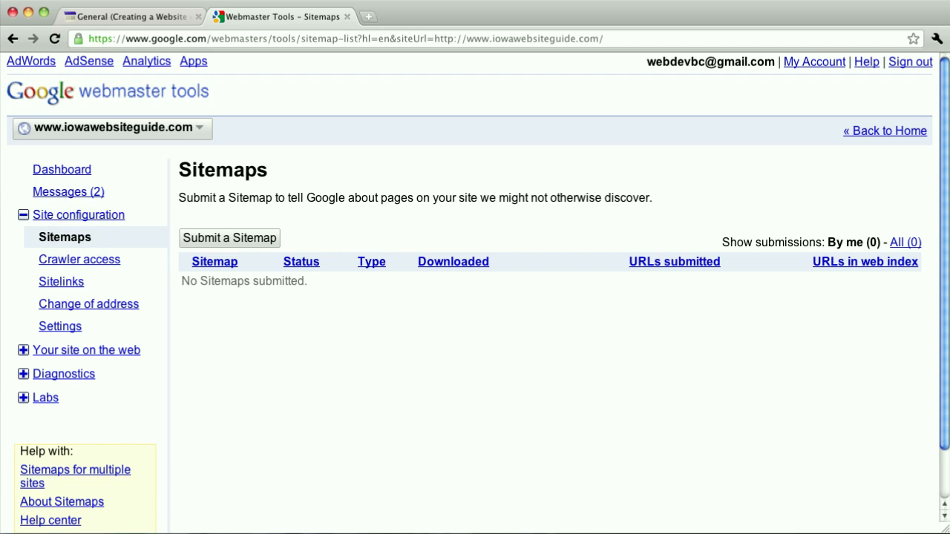
mouse_move(82, 241)
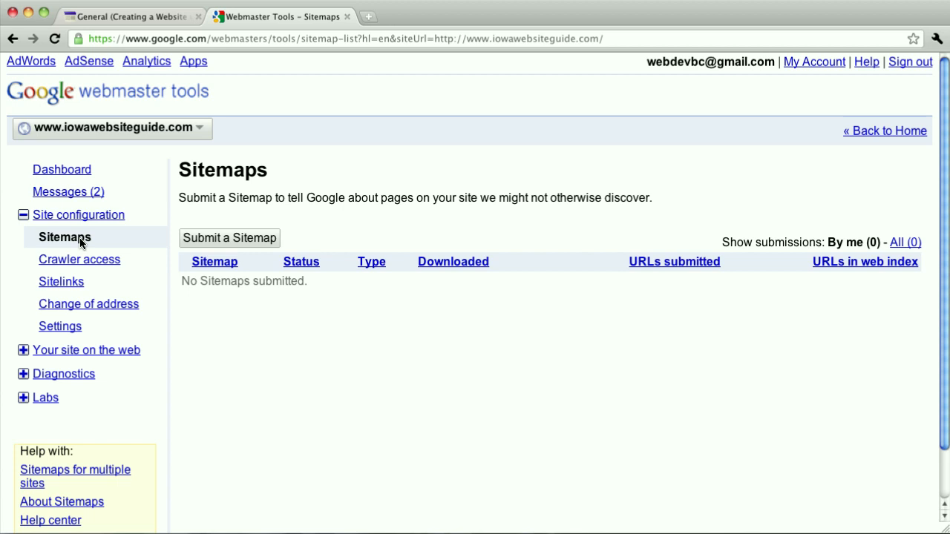
click(228, 238)
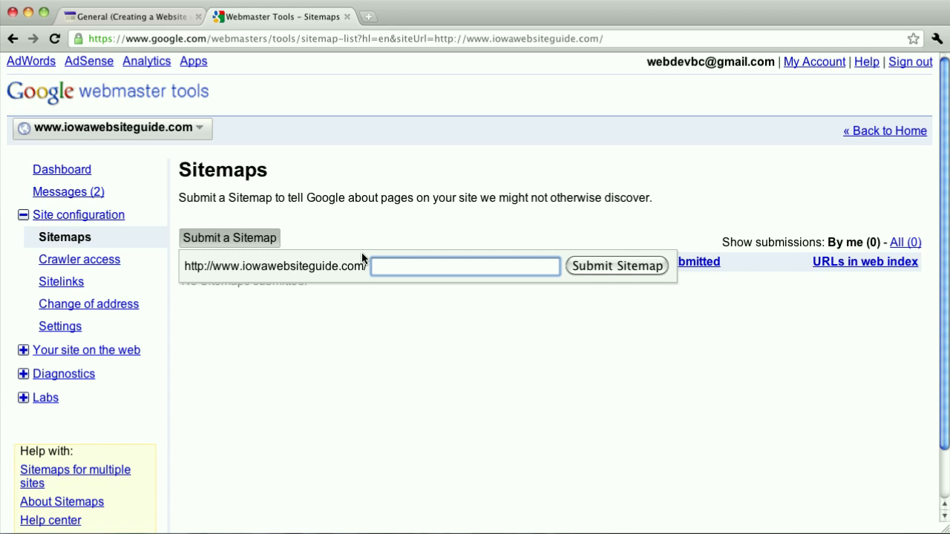
text(system)
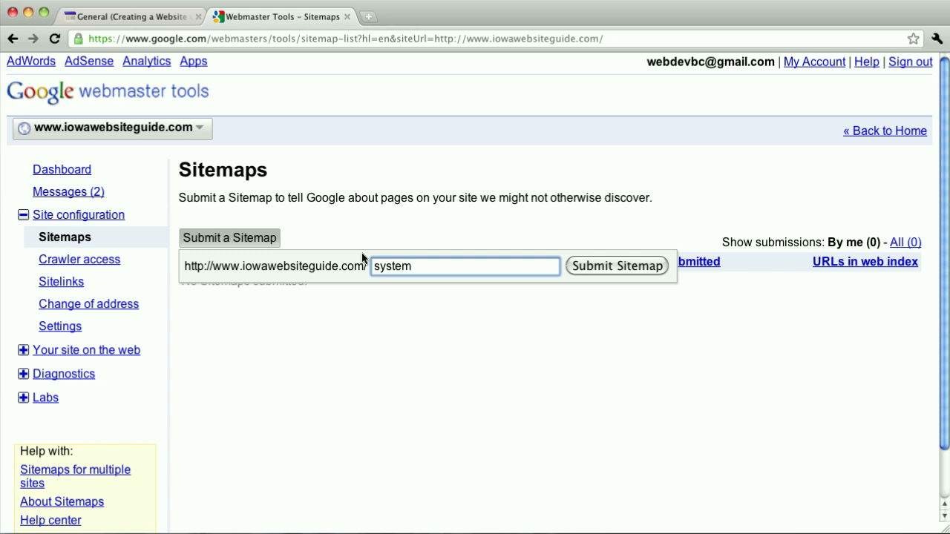
text(/feeds/sitemap/)
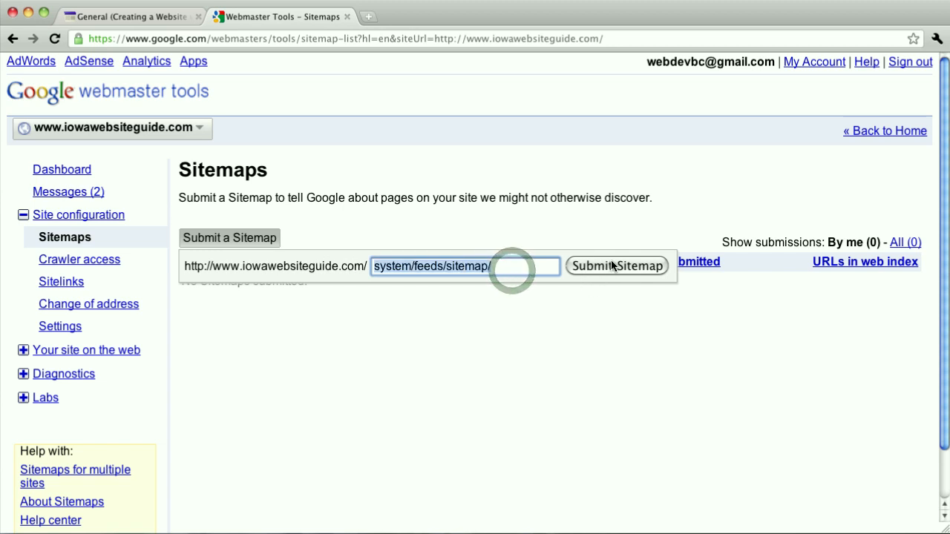
click(616, 266)
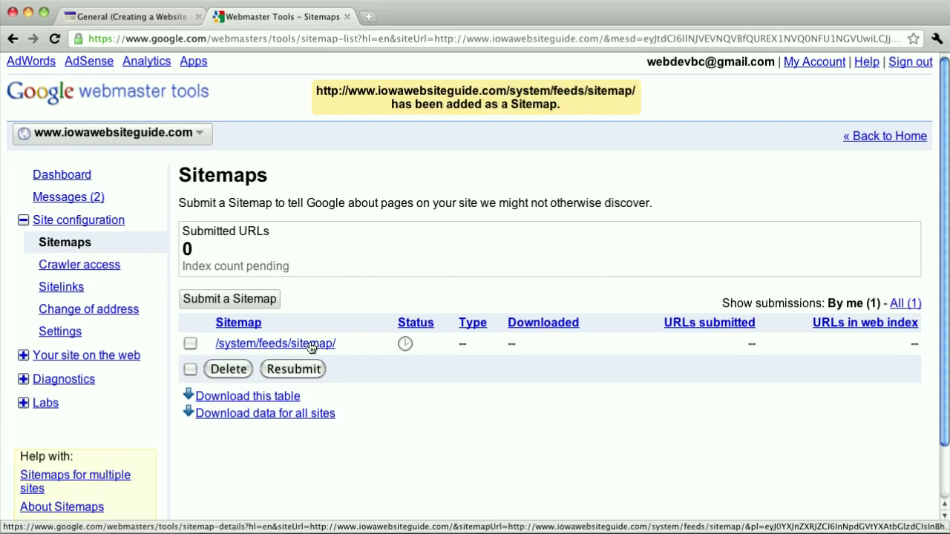
mouse_move(310, 343)
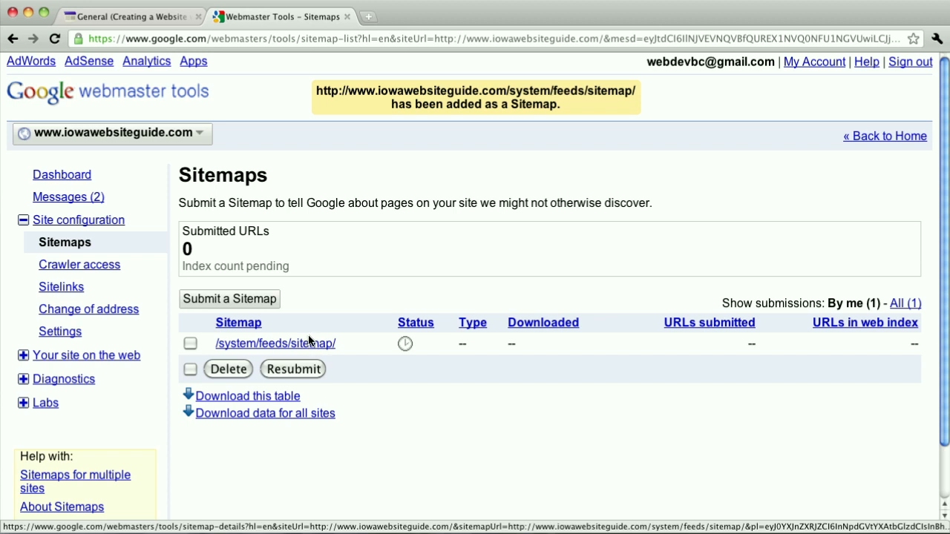
mouse_move(252, 262)
text(www.iowawebsiteguide.com)
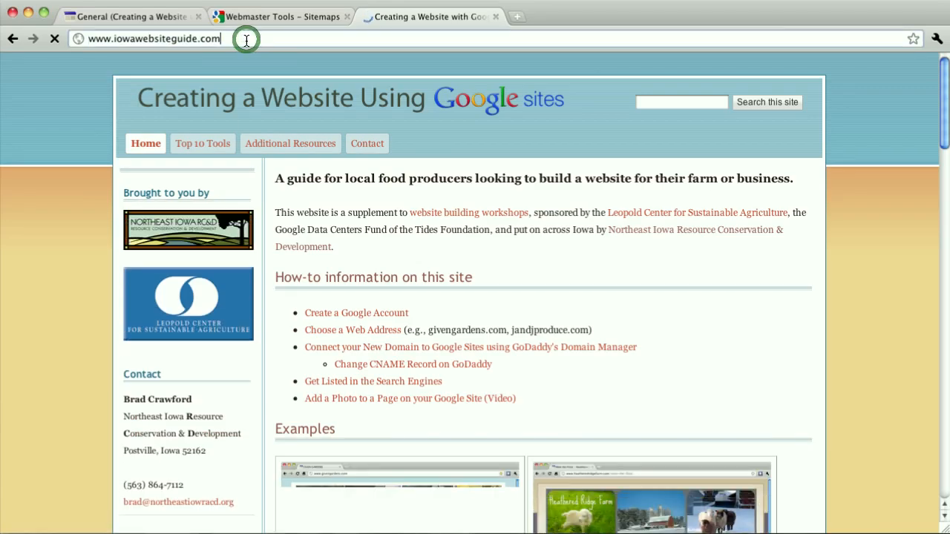
text(/system/feeds/sitemap/)
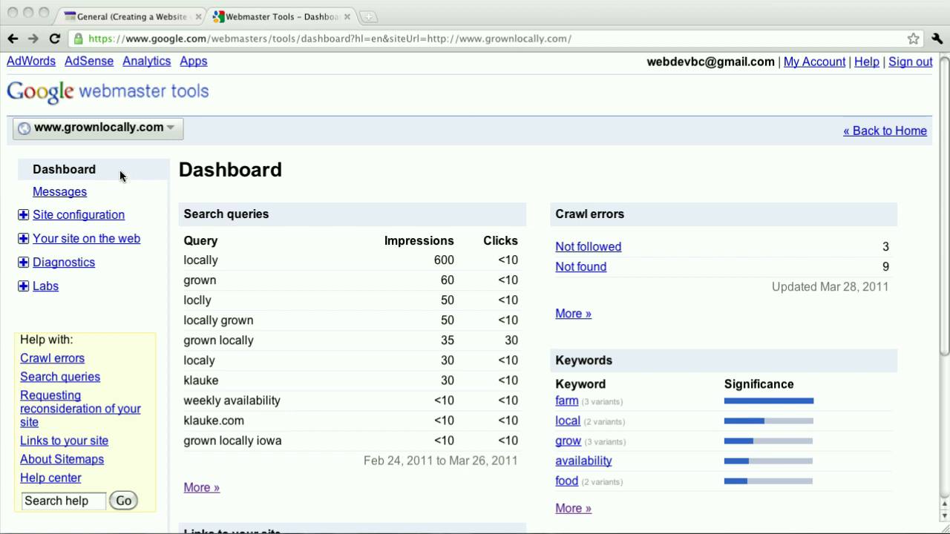
- Scroll down the grownlocally.com dashboard through search queries, crawl errors, keywords and linking domains
scroll(down, 3)
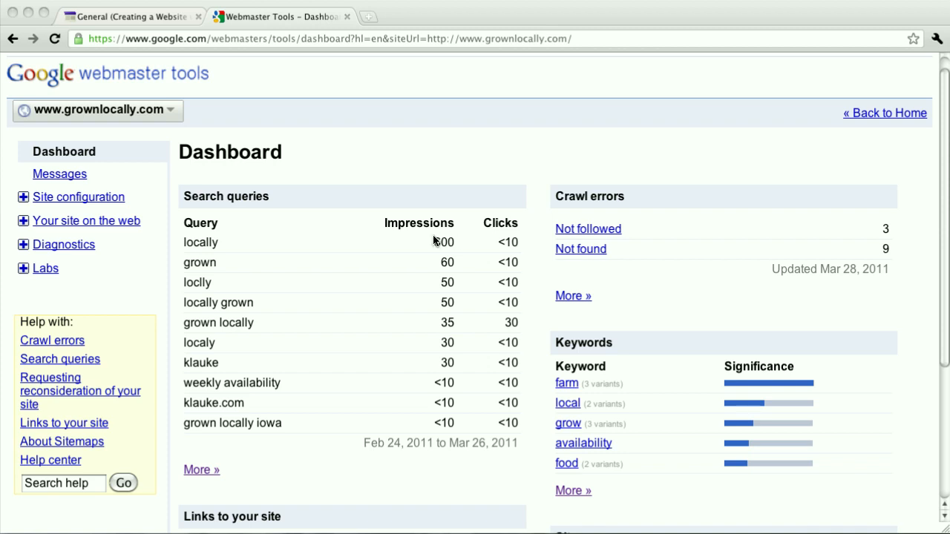
mouse_move(445, 260)
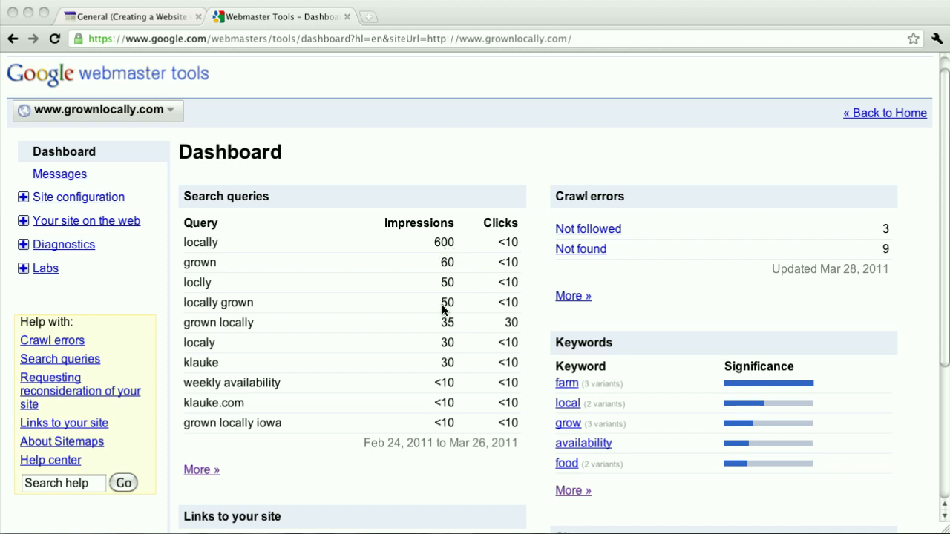
mouse_move(448, 283)
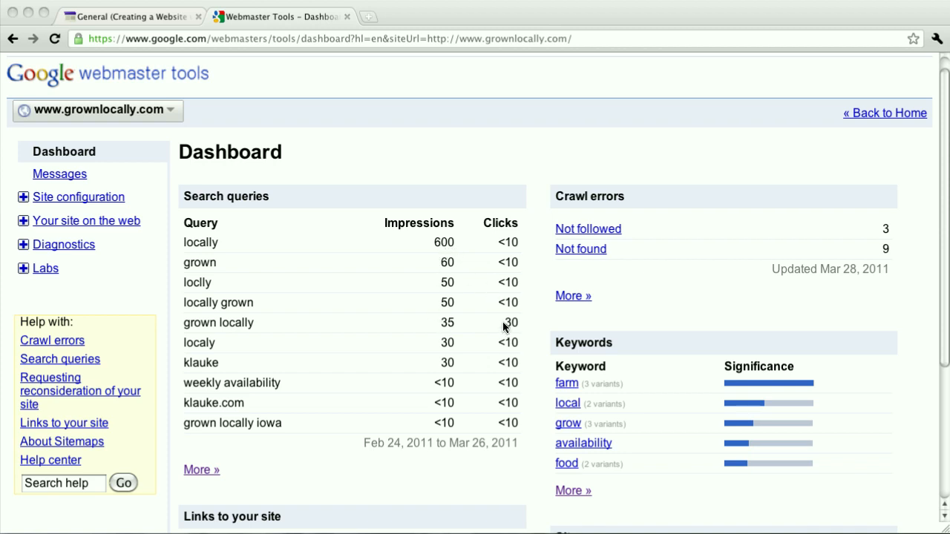
mouse_move(584, 398)
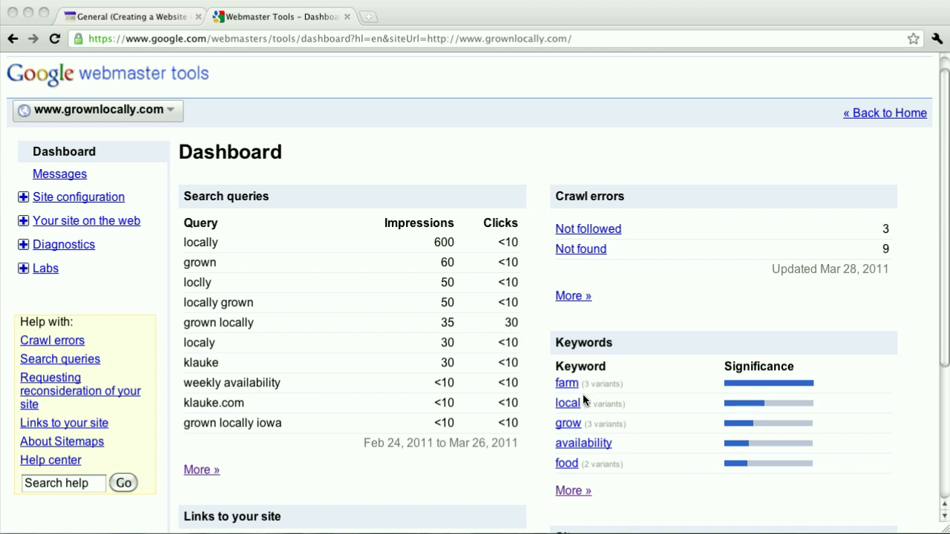
scroll(down, 3)
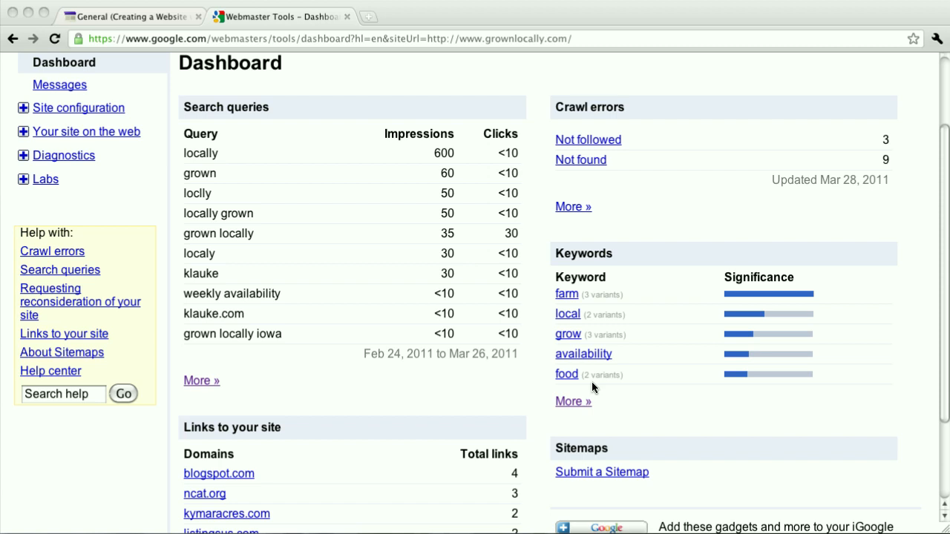
scroll(down, 3)
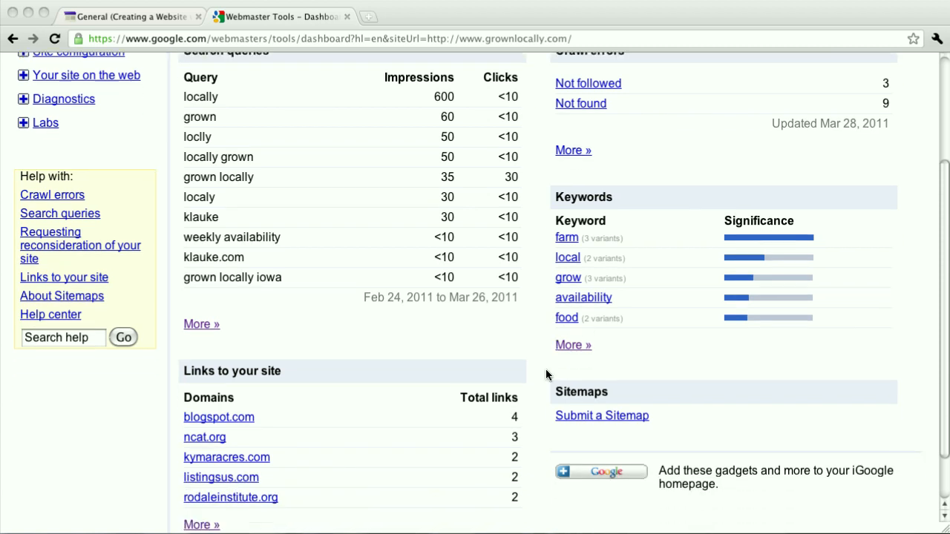
scroll(down, 3)
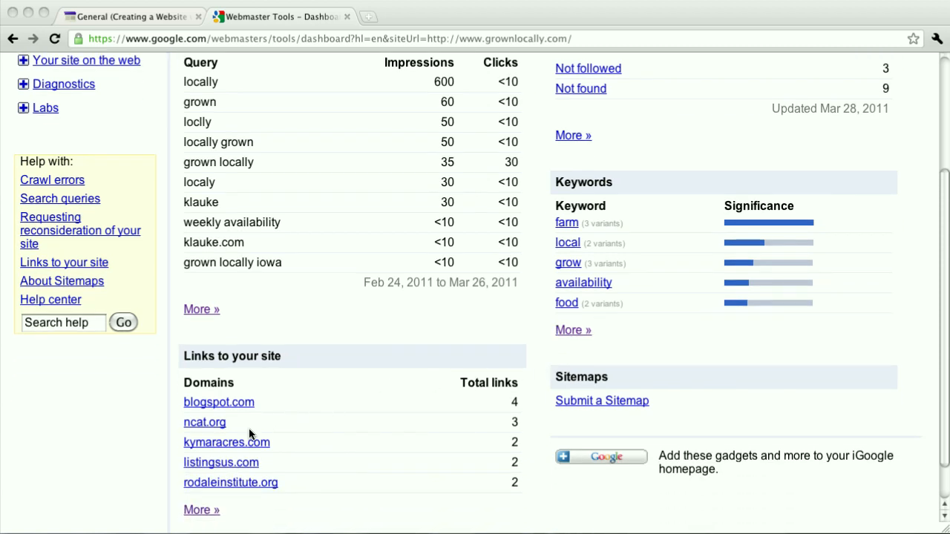
scroll(down, 3)
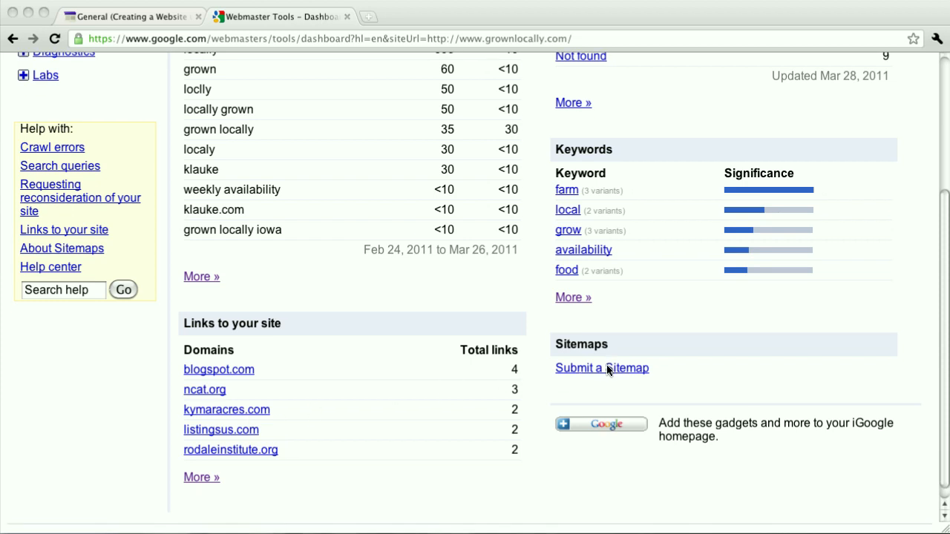
click(602, 368)
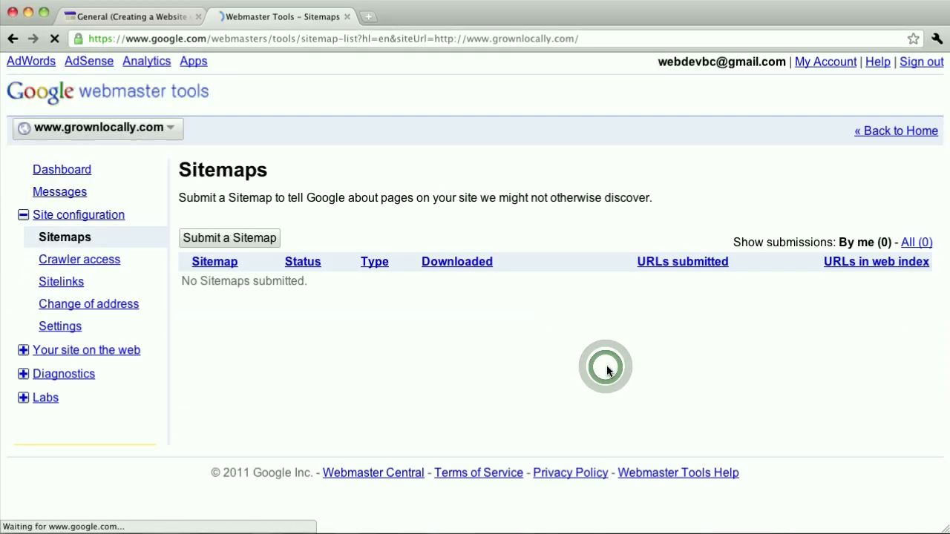
click(229, 237)
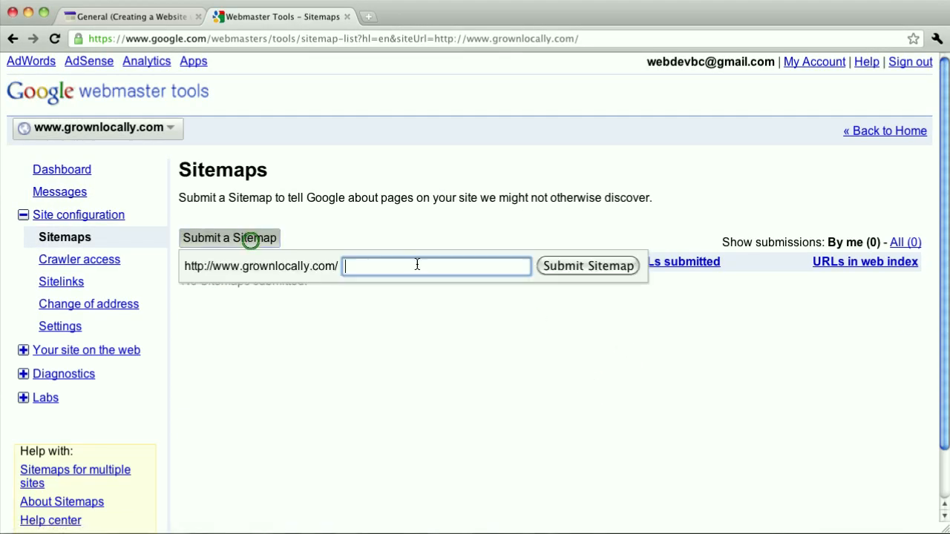
text(system/feeds/sitema)
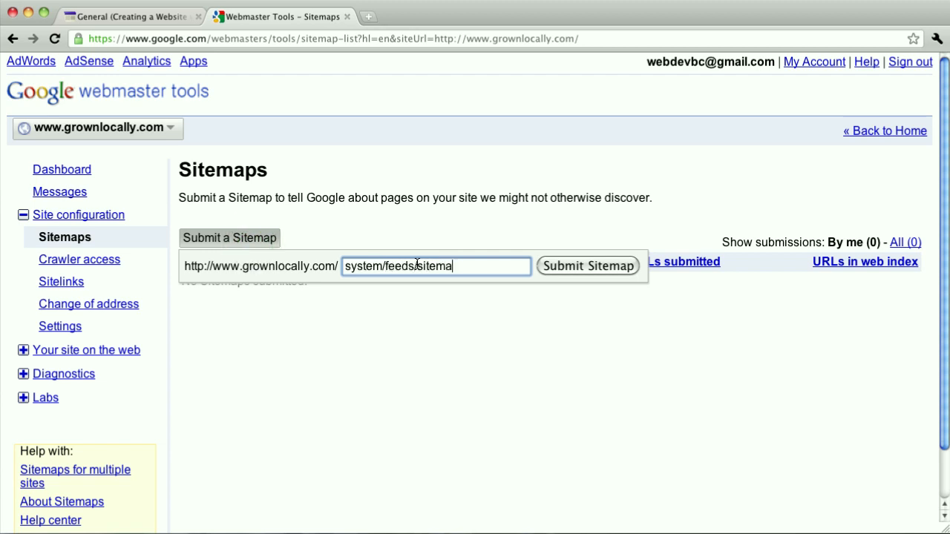
click(588, 266)
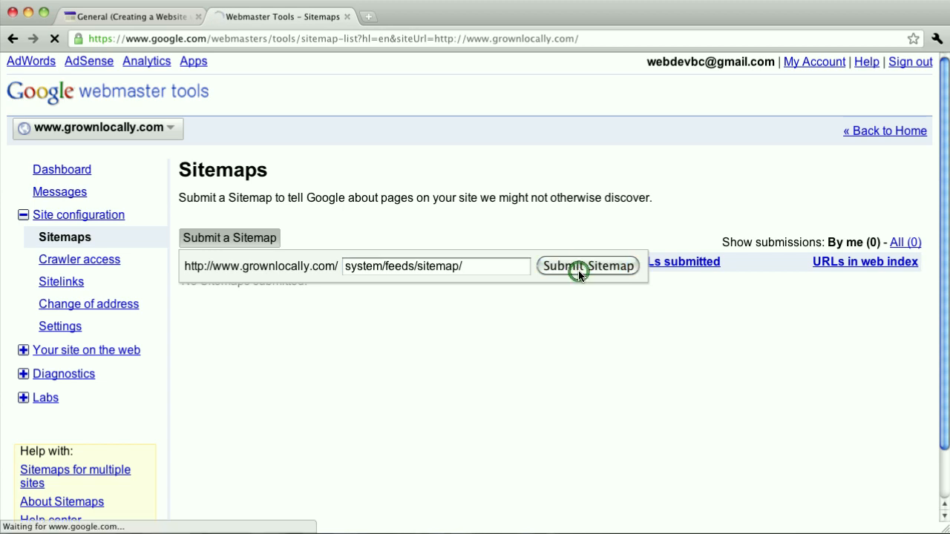
click(589, 266)
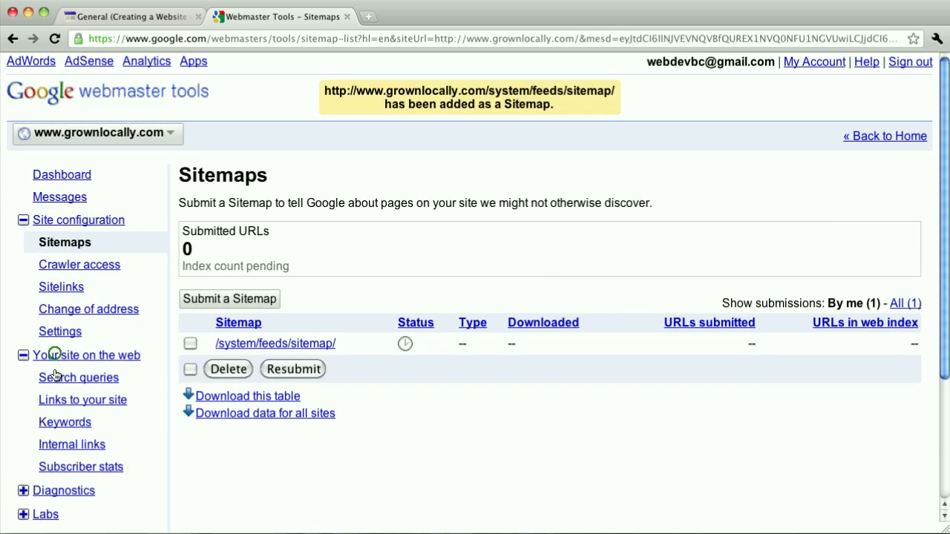
- Review the Search queries and Links to your site reports, then the Keywords list led by farm
click(79, 377)
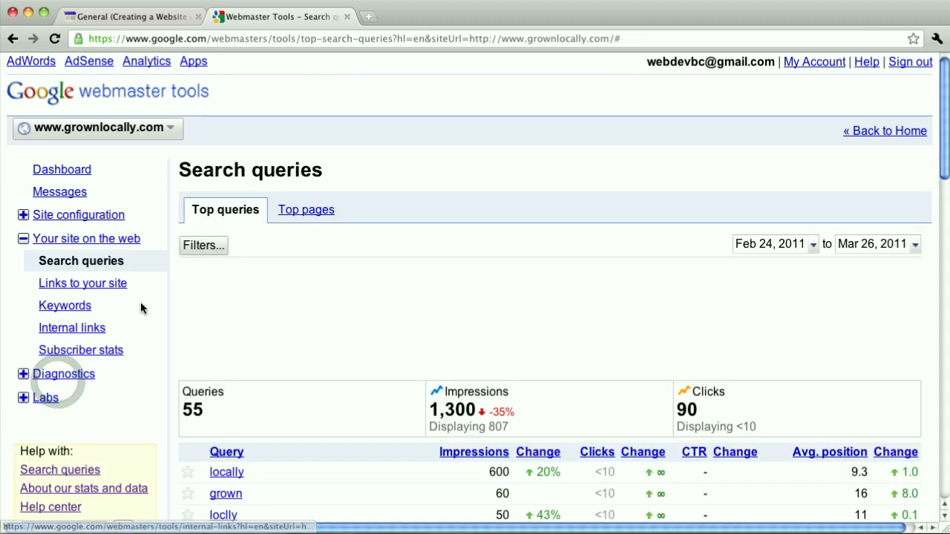
scroll(down, 3)
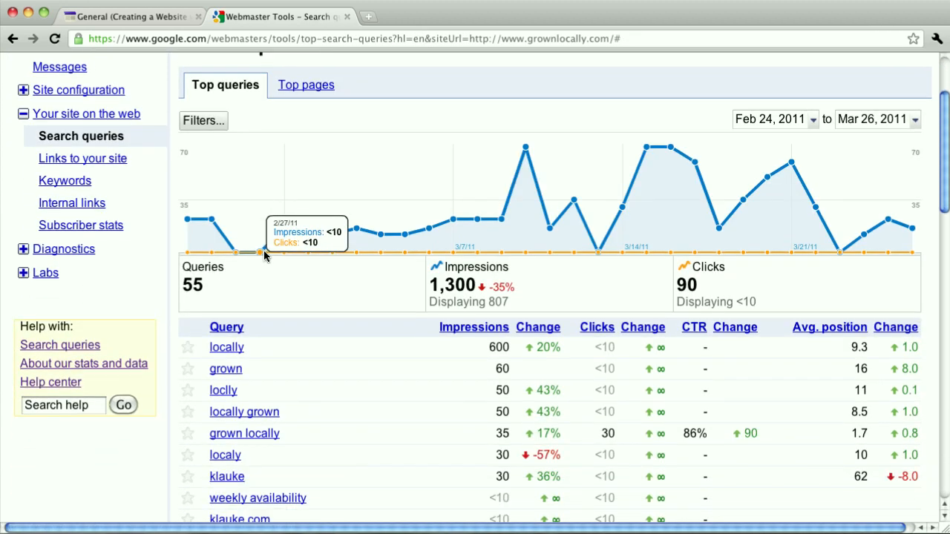
scroll(down, 3)
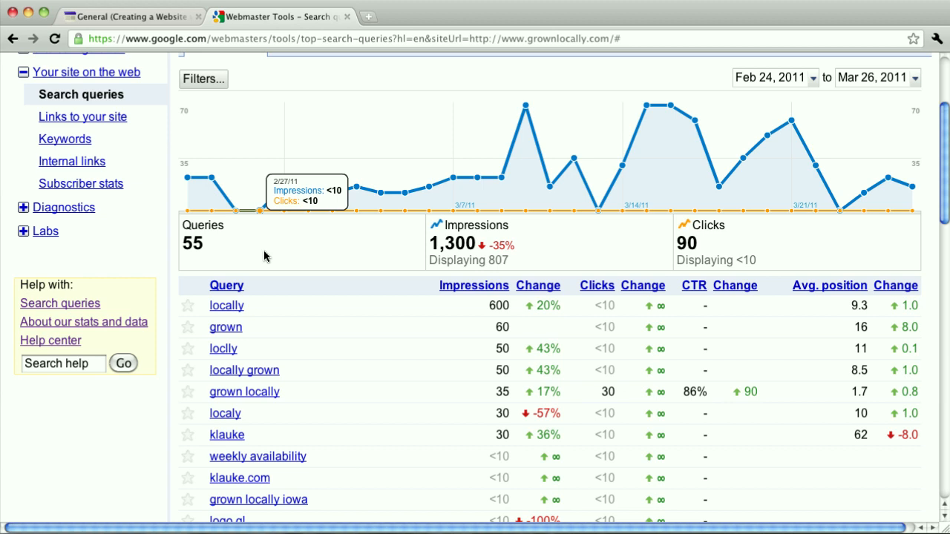
click(83, 117)
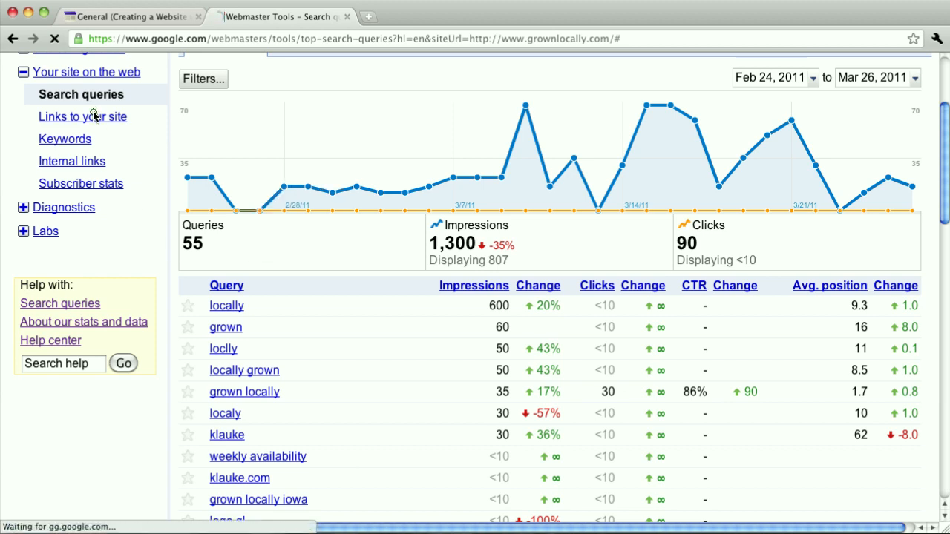
click(83, 116)
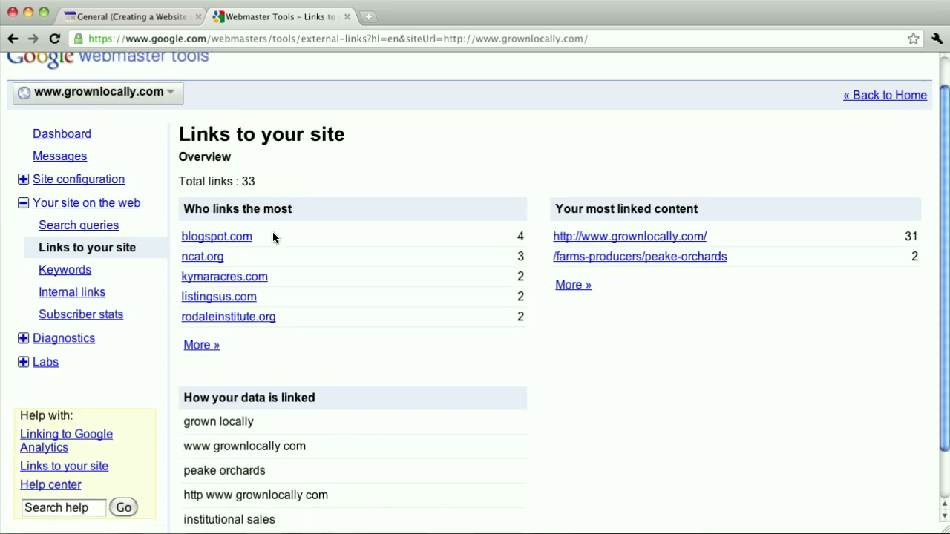
scroll(down, 3)
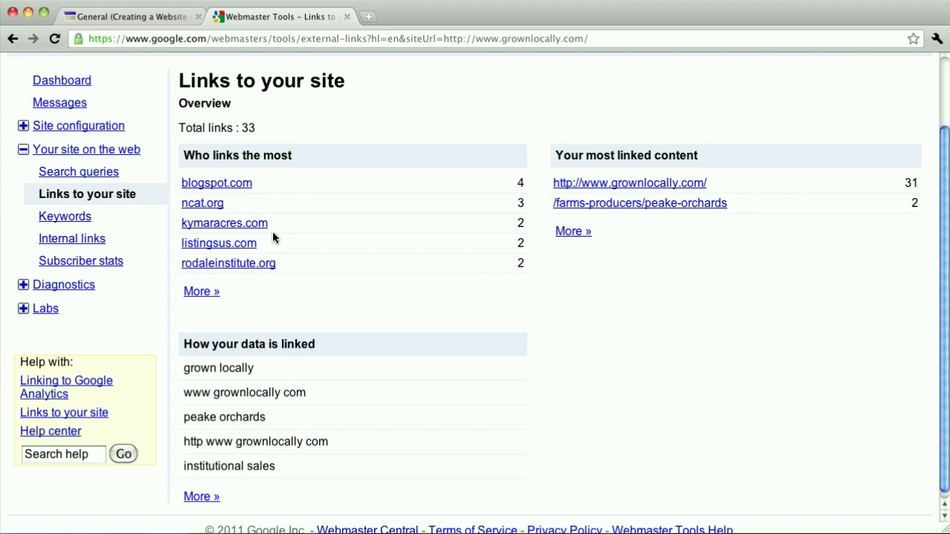
mouse_move(65, 216)
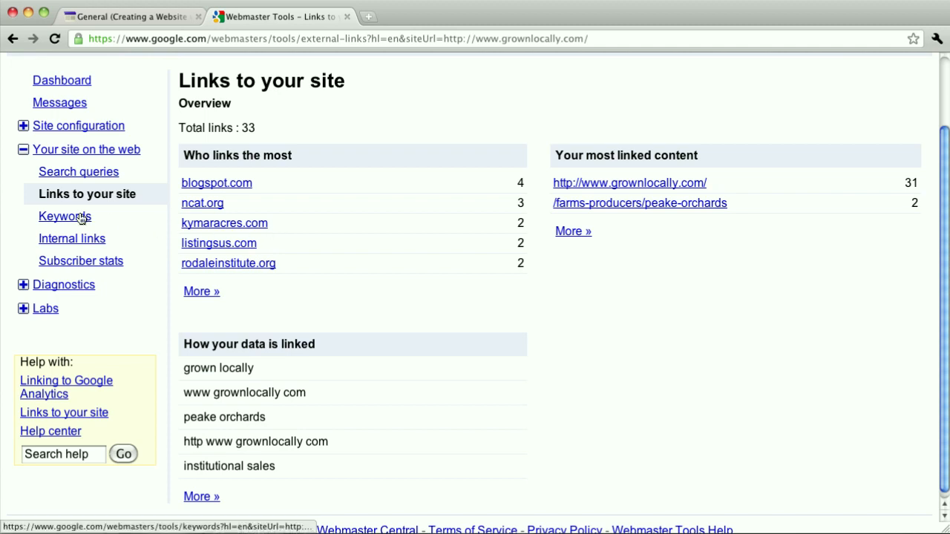
click(65, 216)
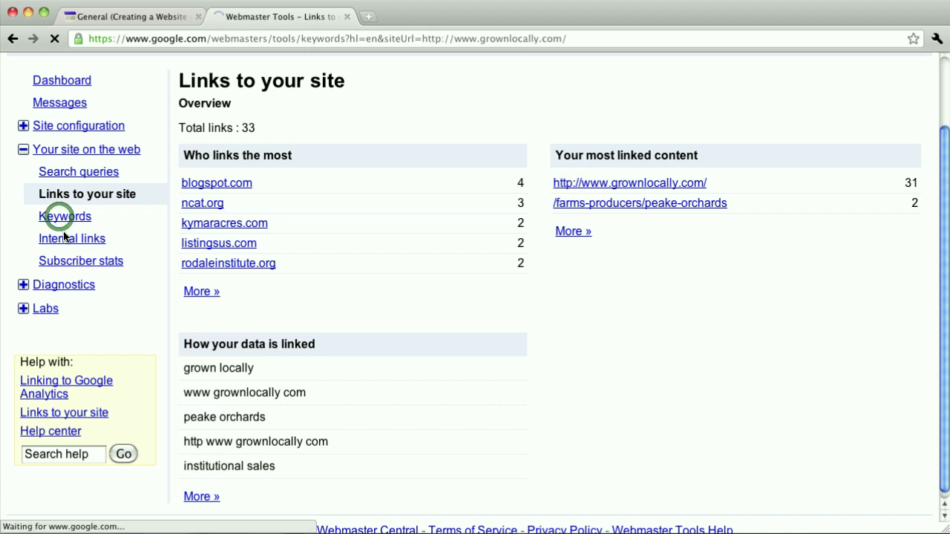
click(64, 216)
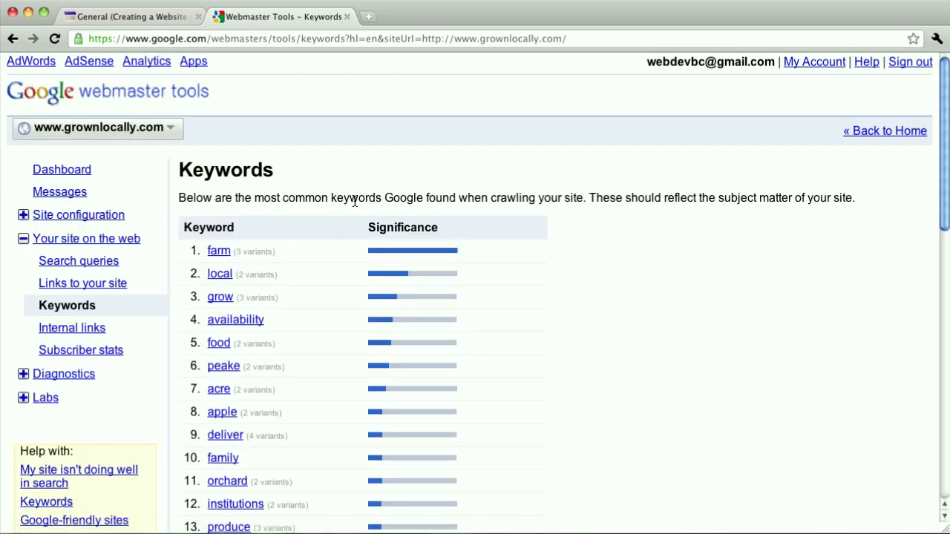
mouse_move(425, 190)
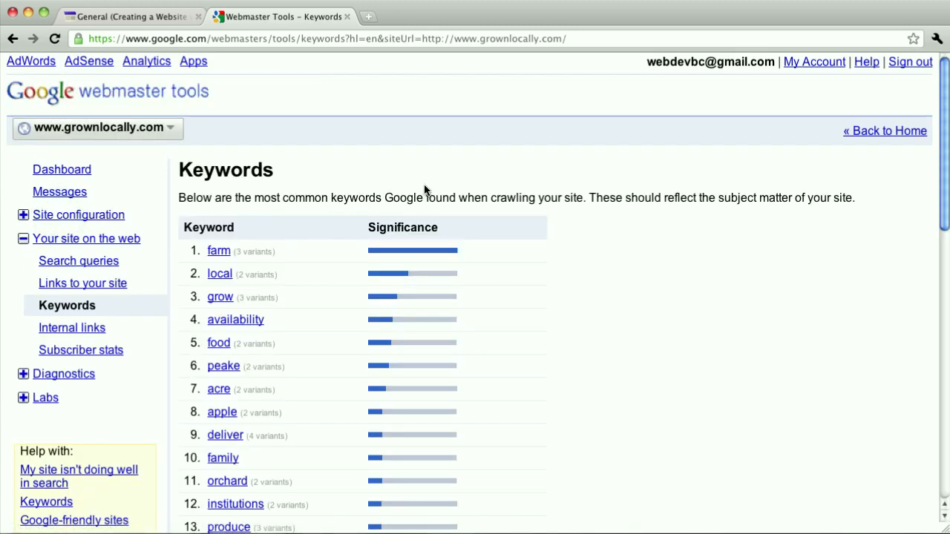